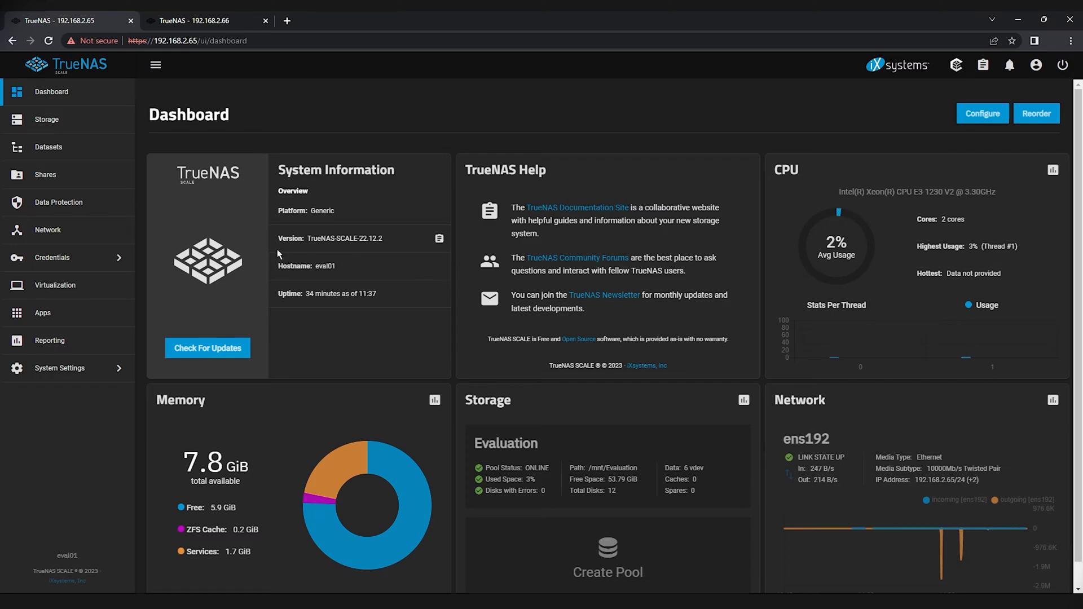
Switch to the eval02 (192.168.2.66) system and show its Storage Dashboard with ArchivePool
left_click(201, 20)
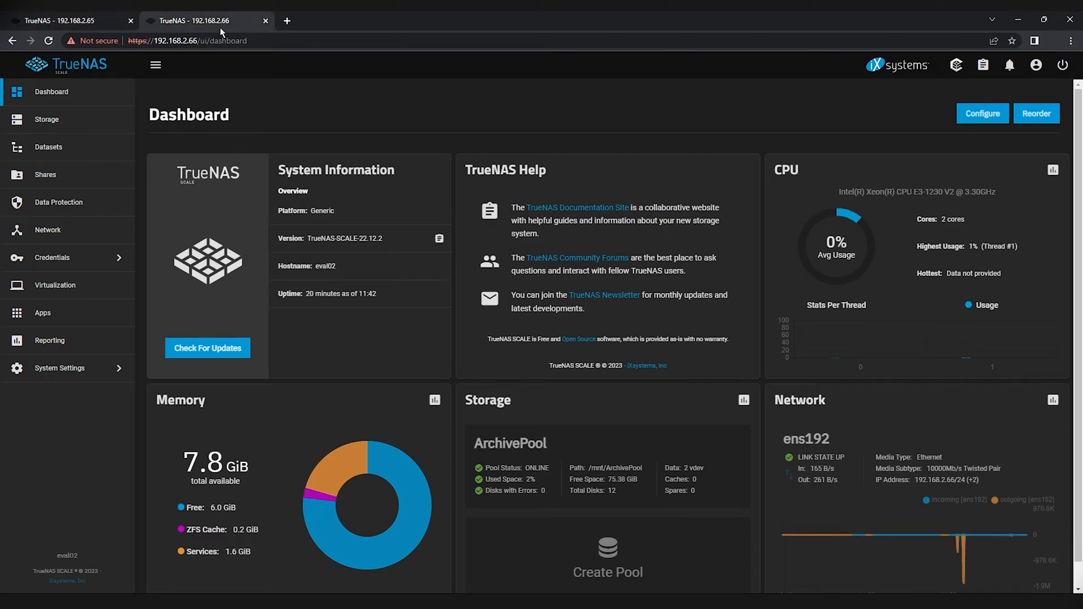
double_click(323, 266)
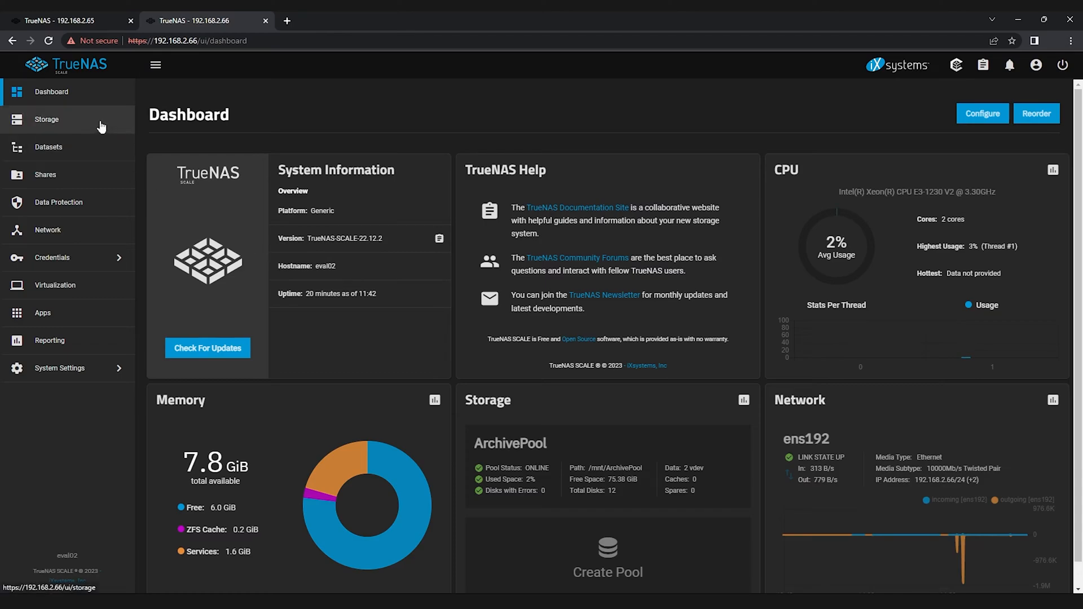
left_click(47, 119)
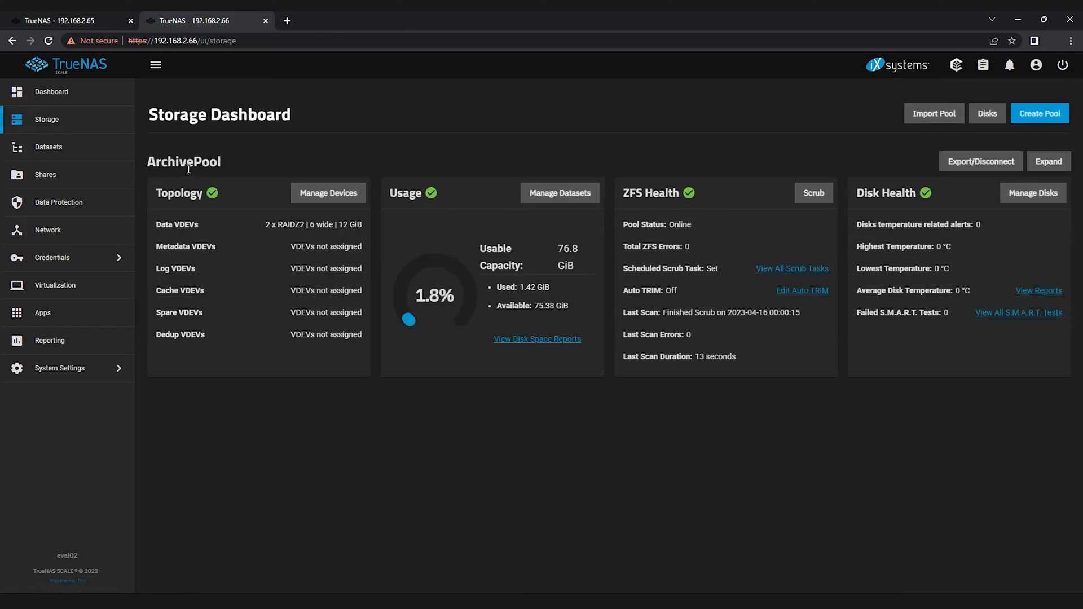
mouse_move(265, 227)
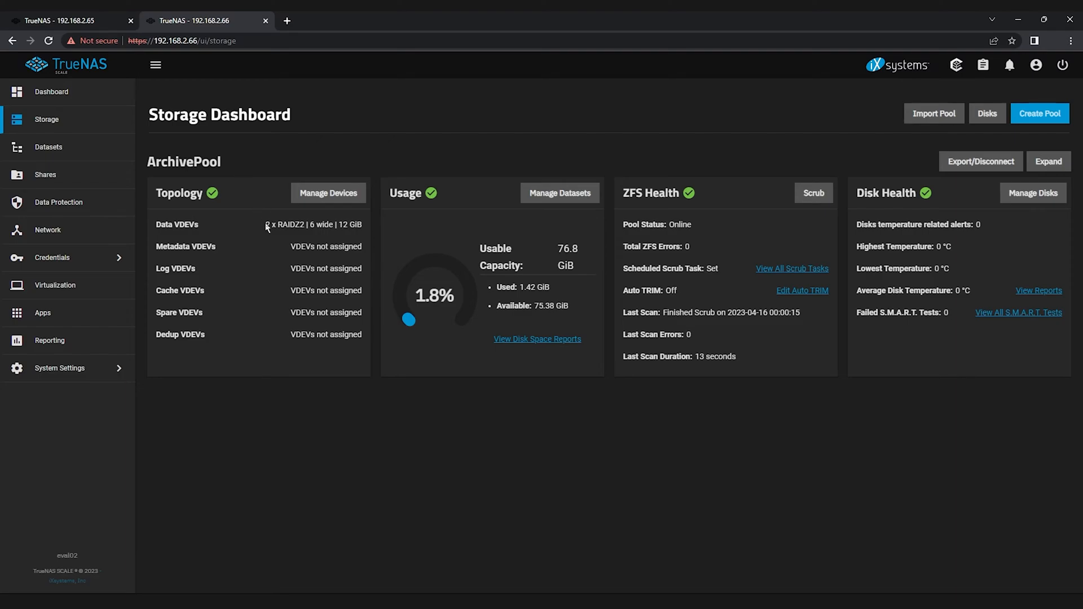
mouse_move(286, 238)
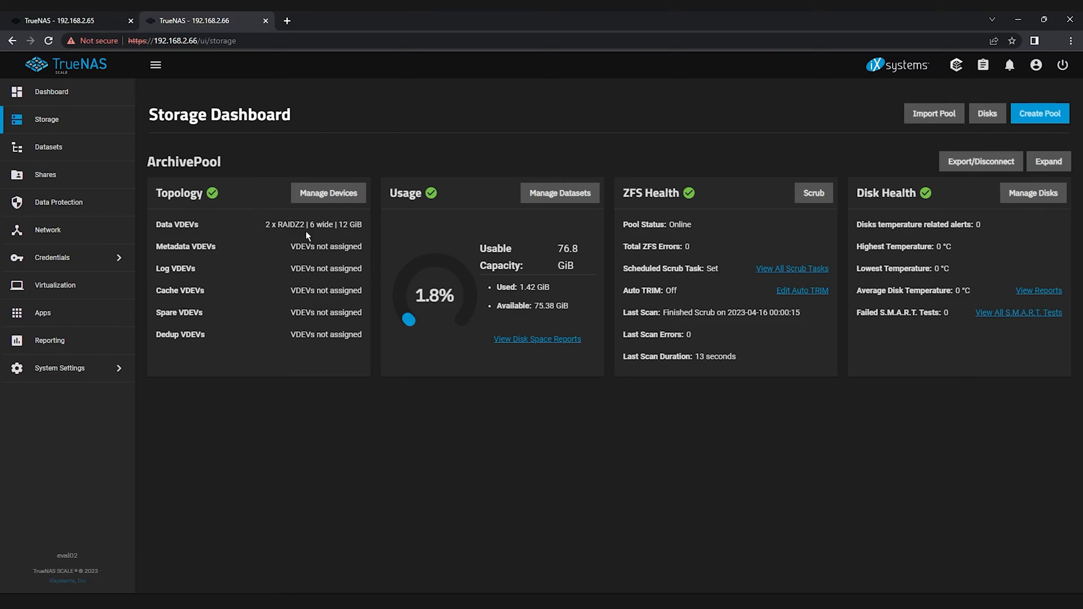
mouse_move(290, 244)
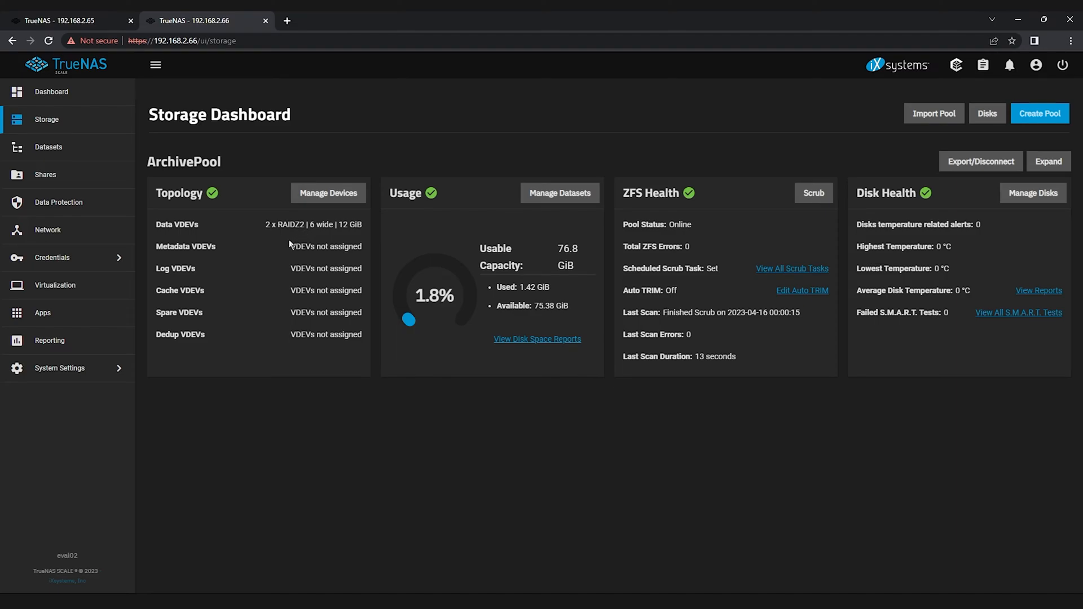
Create a dataset named homedirs under ArchivePool on eval02
left_click(48, 147)
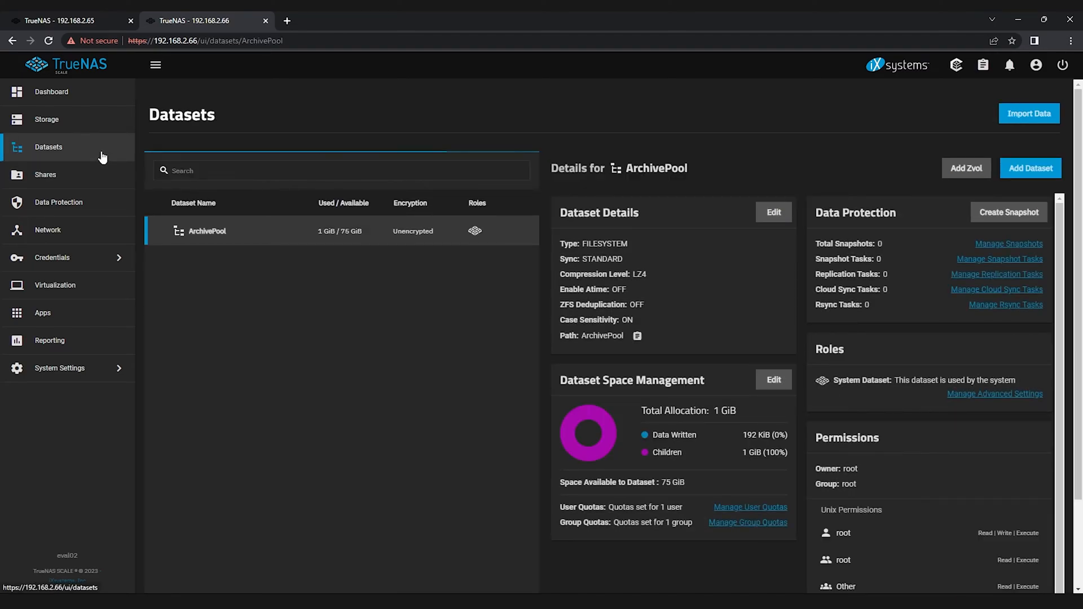
mouse_move(290, 239)
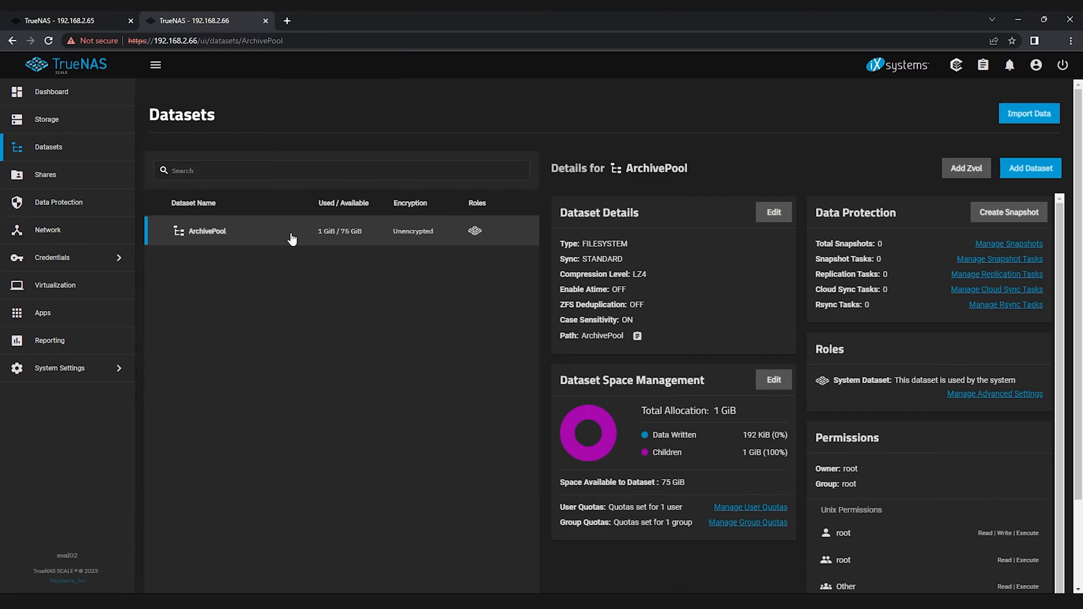
mouse_move(819, 195)
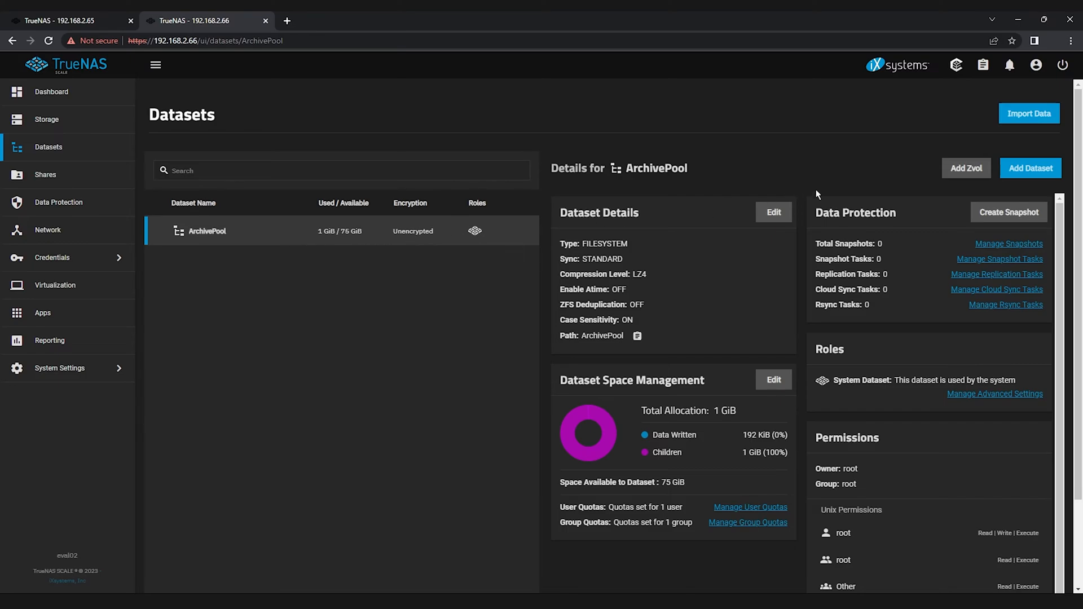
left_click(1031, 168)
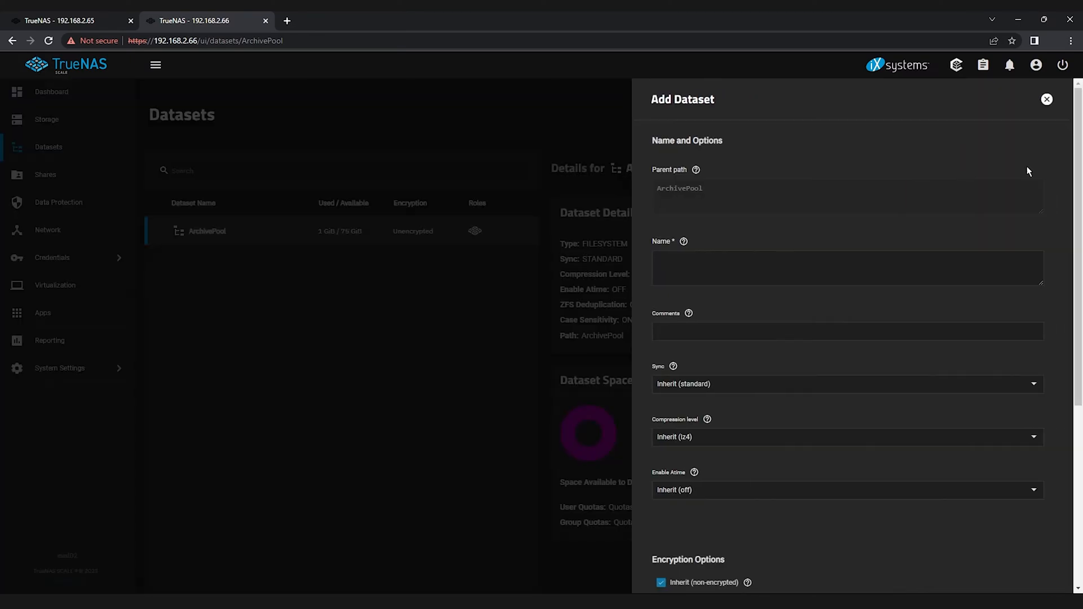
type("hd")
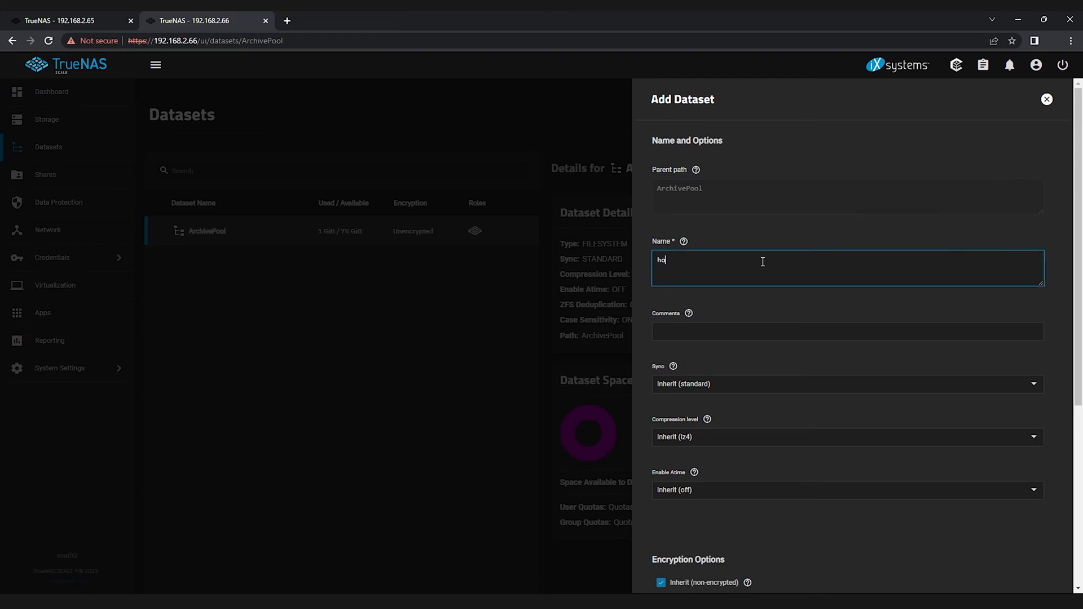
type("medirs")
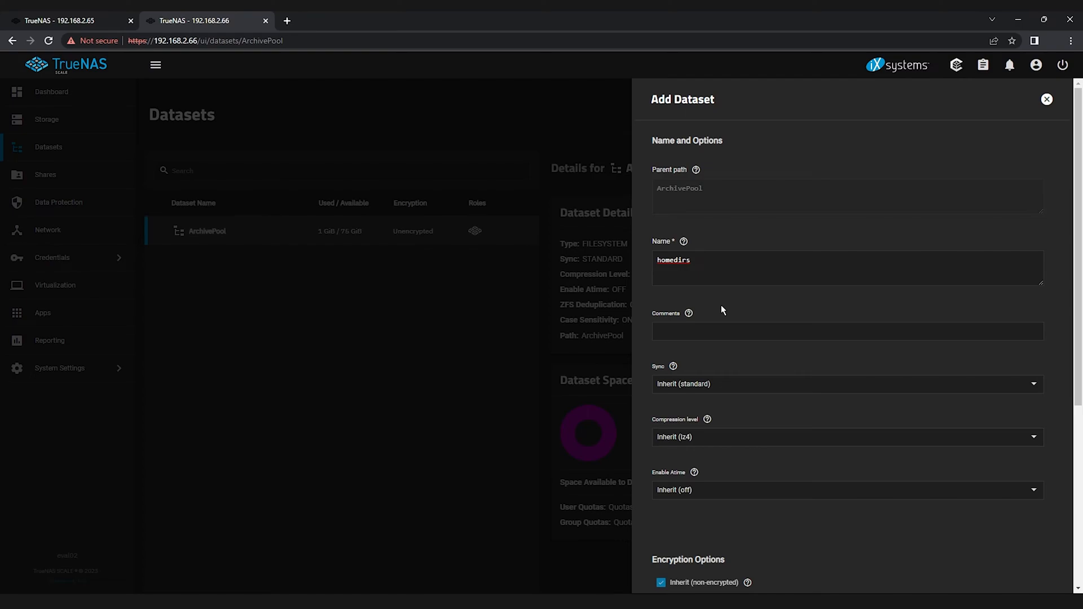
scroll("down", 3)
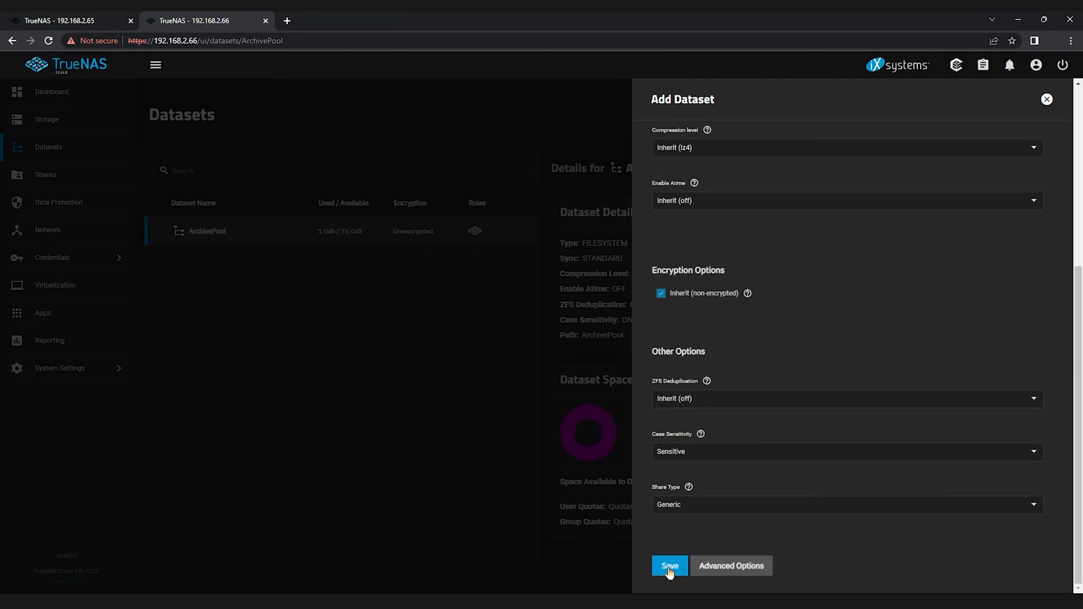
left_click(670, 565)
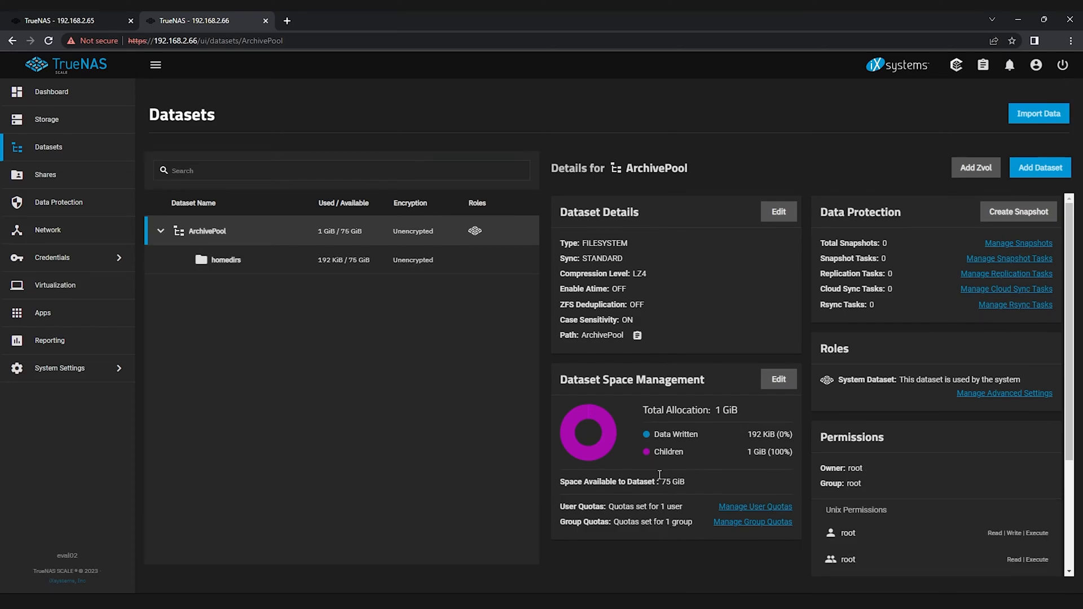
mouse_move(487, 229)
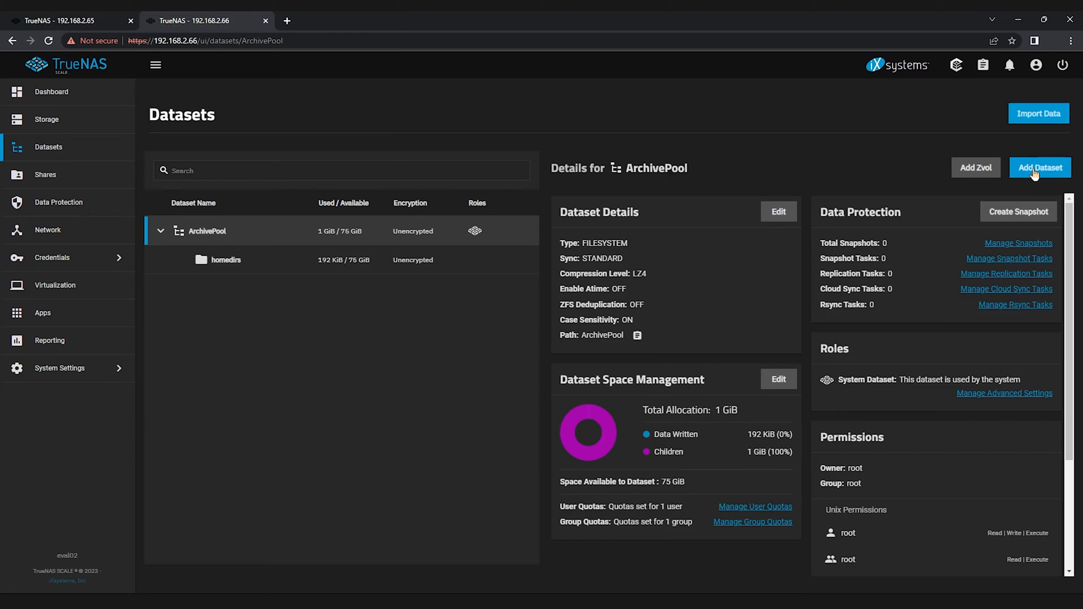
Add a PushReplica dataset under ArchivePool, choosing its compression level
left_click(1040, 167)
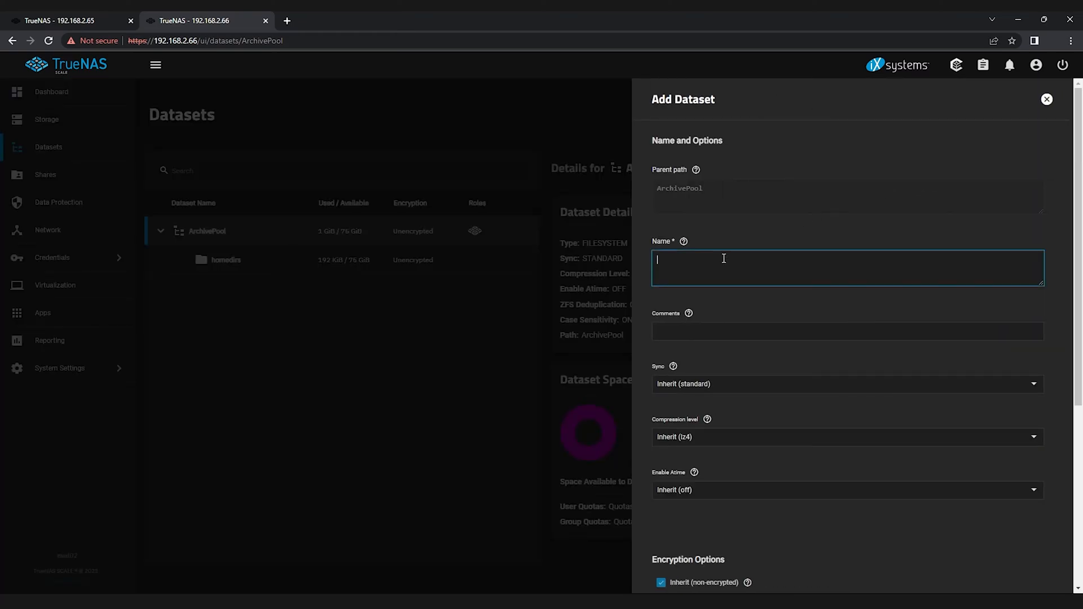
type("PushRep")
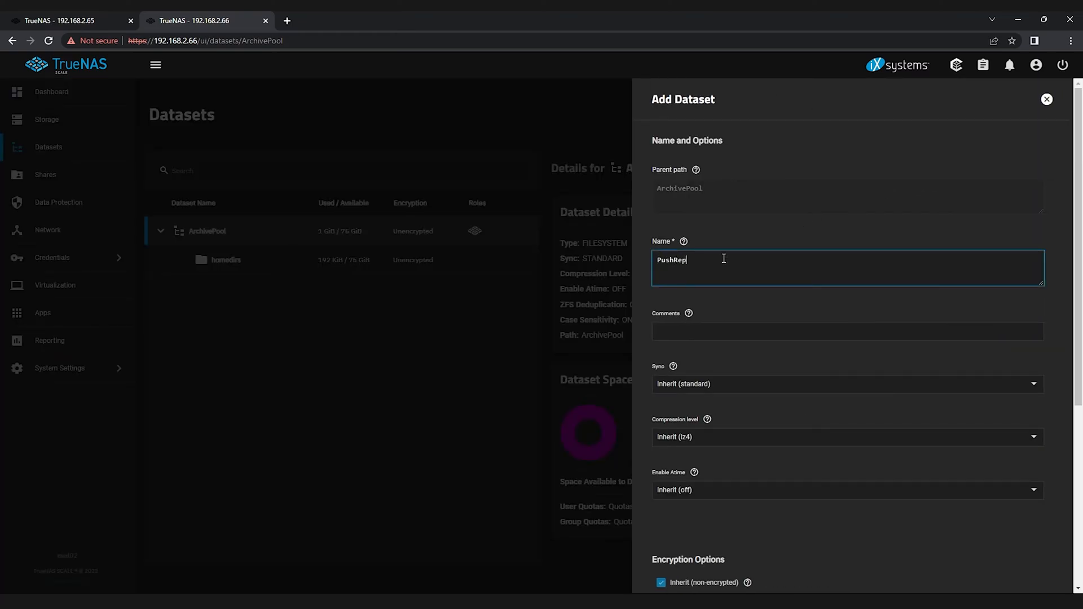
type("lica")
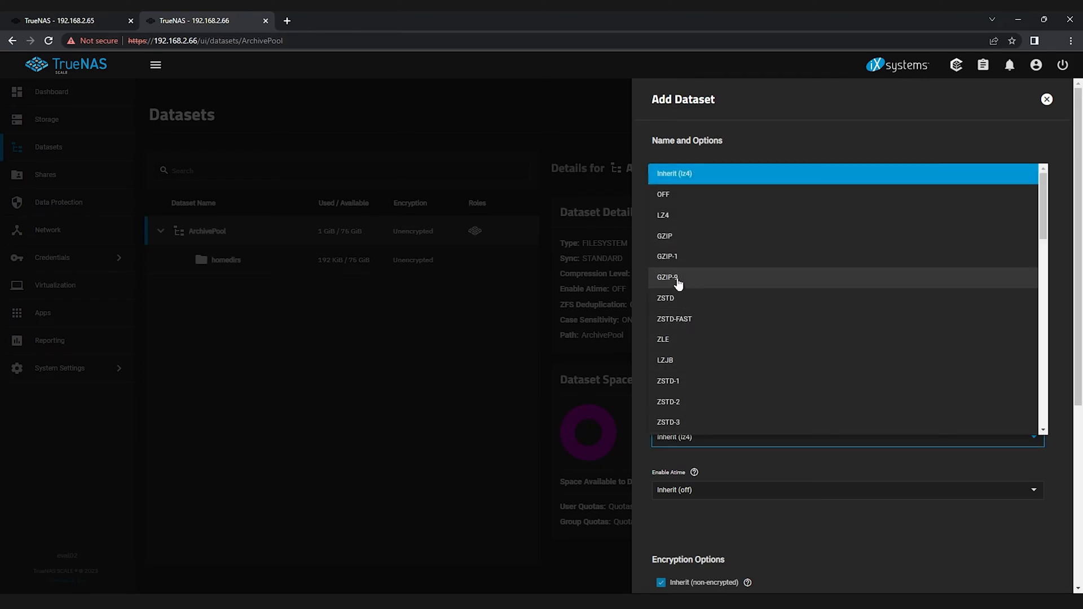
left_click(667, 278)
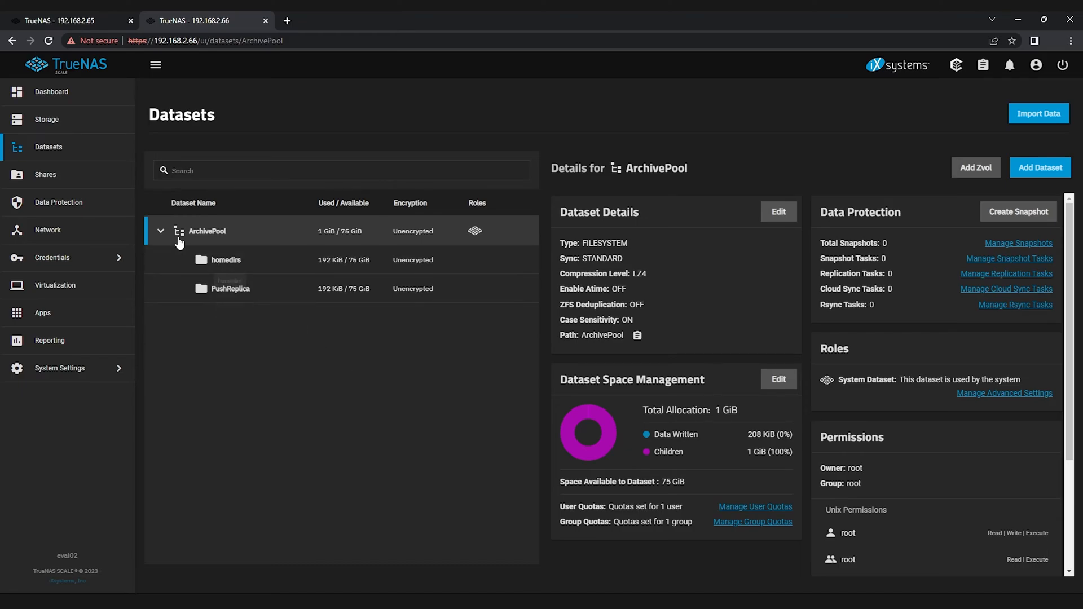
mouse_move(94, 260)
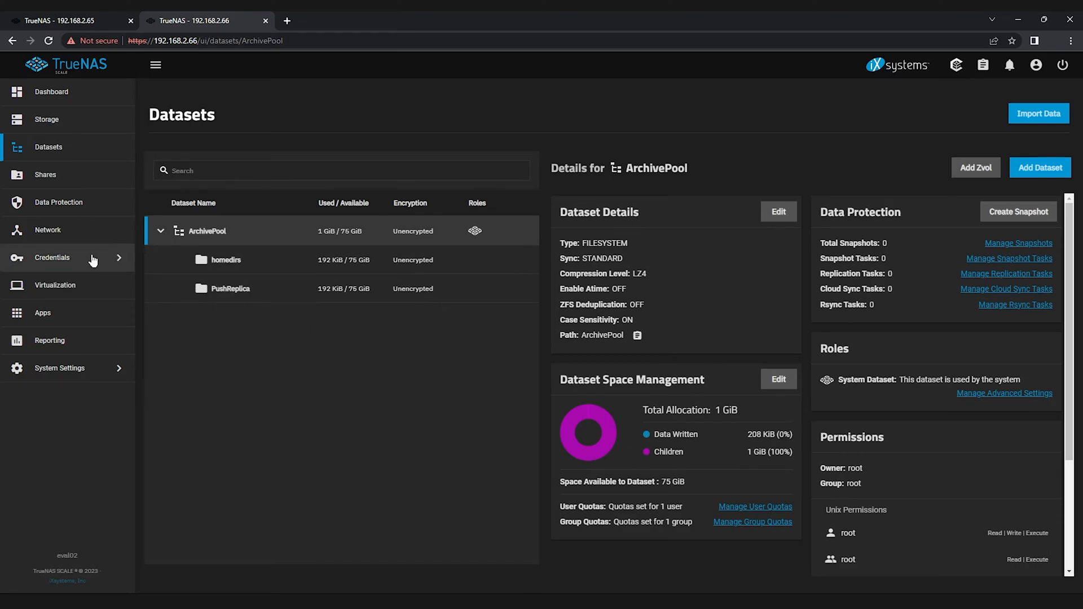
Go to Local Users under Credentials on eval02 and begin a new user
left_click(52, 257)
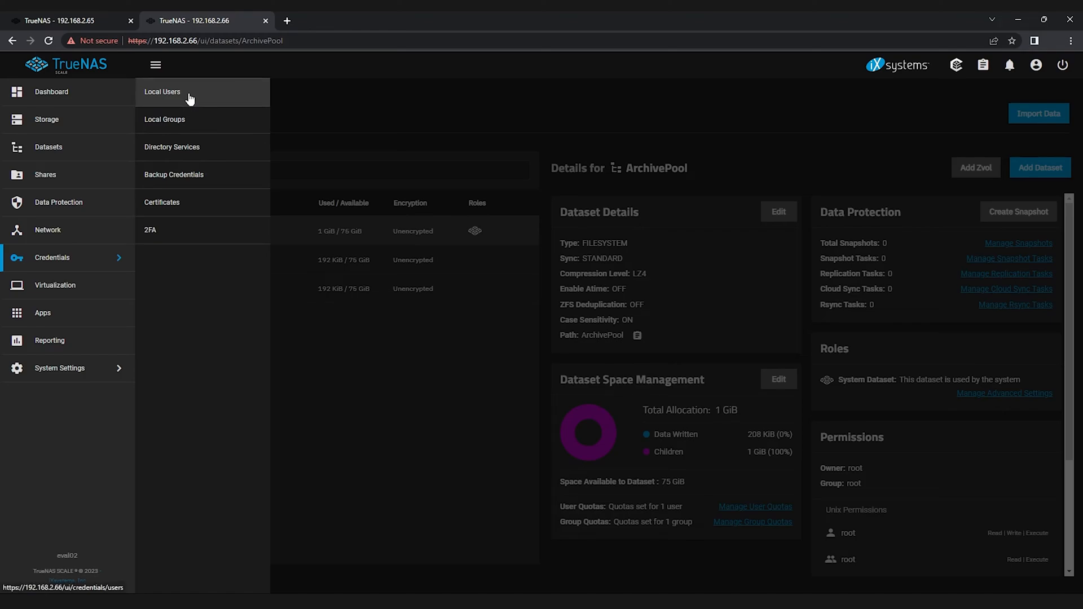
left_click(163, 92)
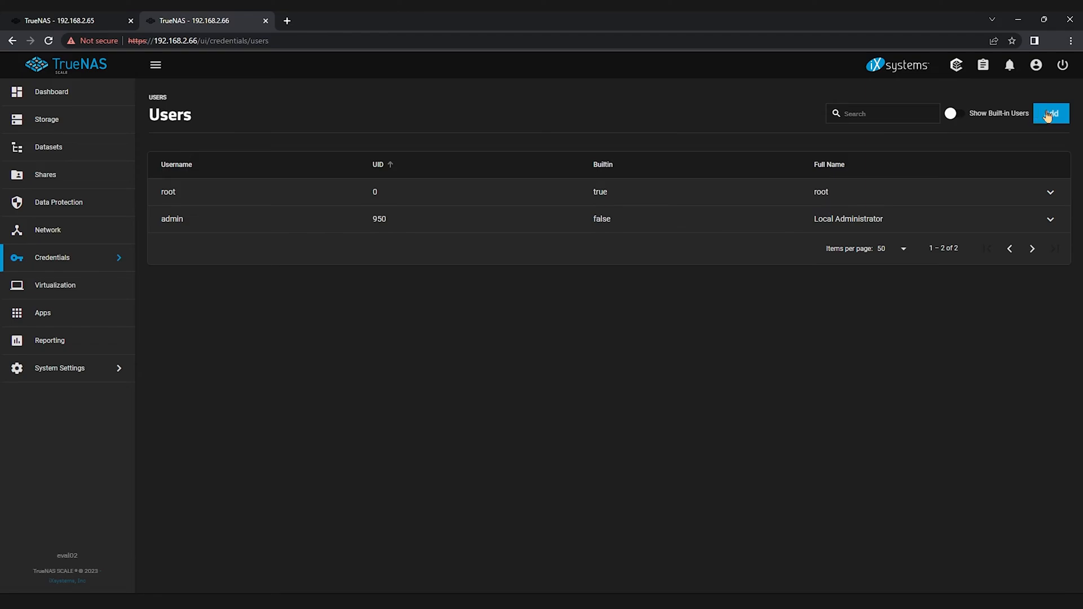
left_click(1049, 113)
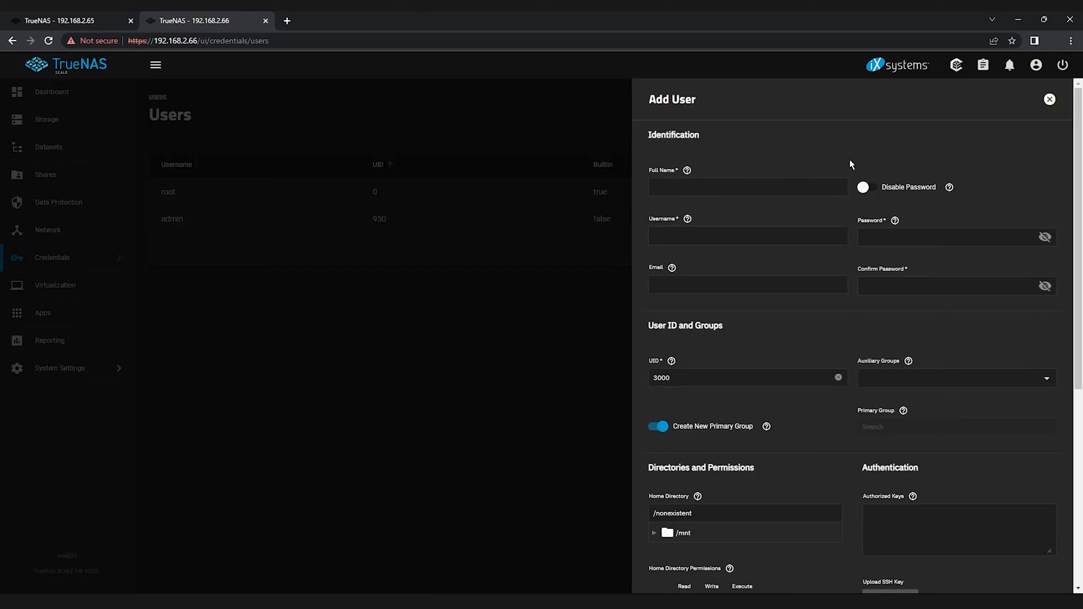
Name the user pushrepl and disable password login
type("pu")
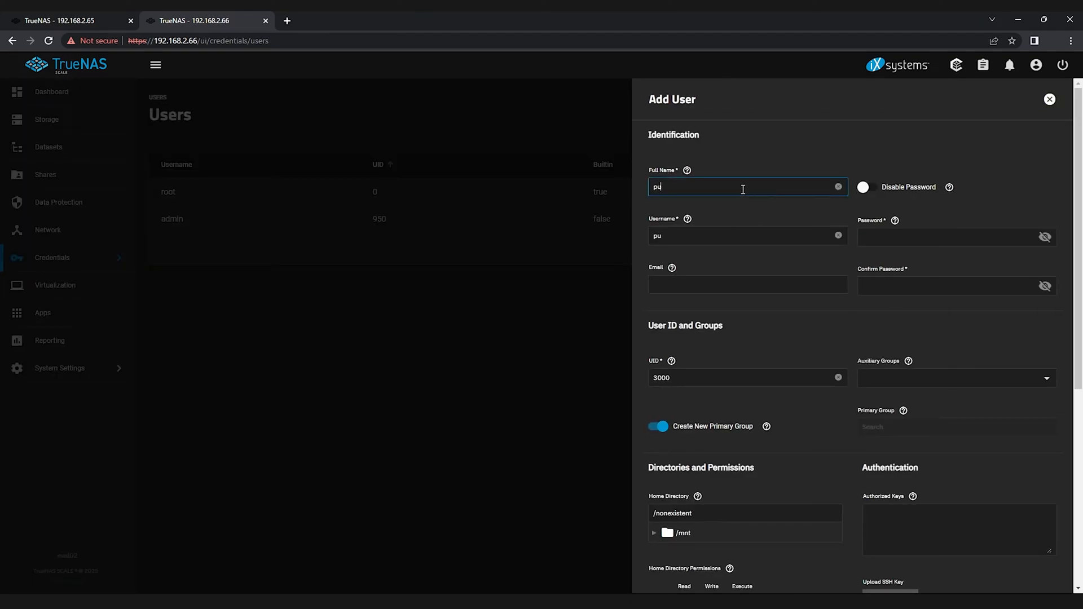
type("shrepl")
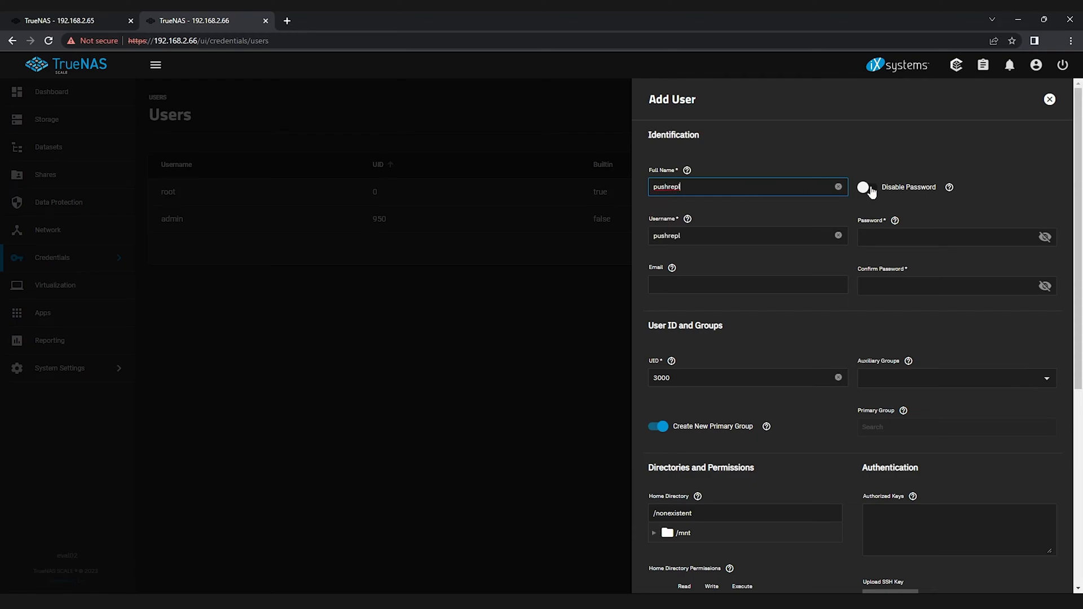
left_click(867, 187)
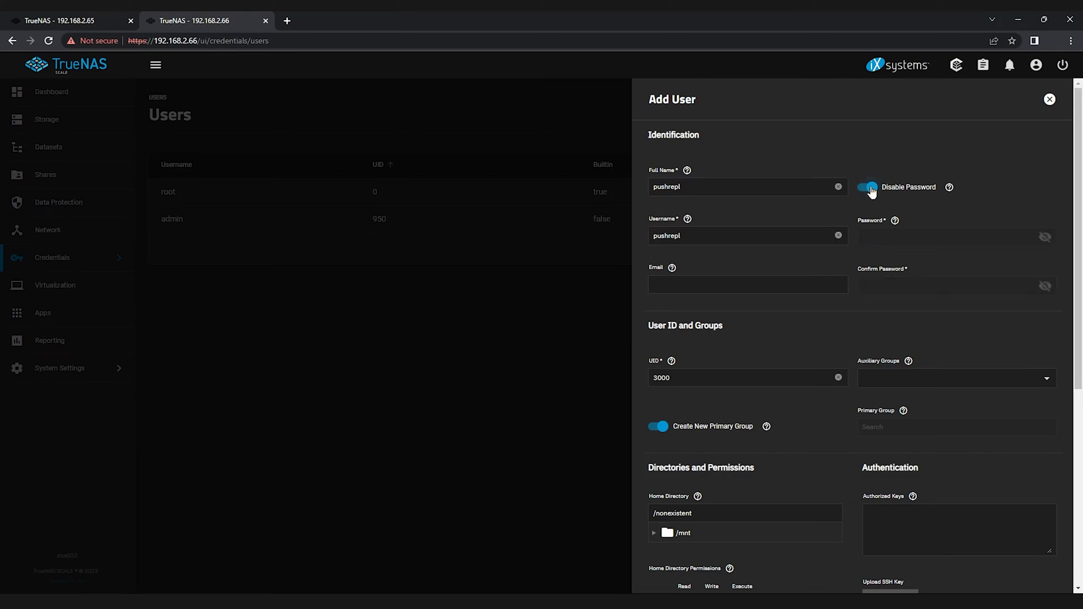
left_click(868, 187)
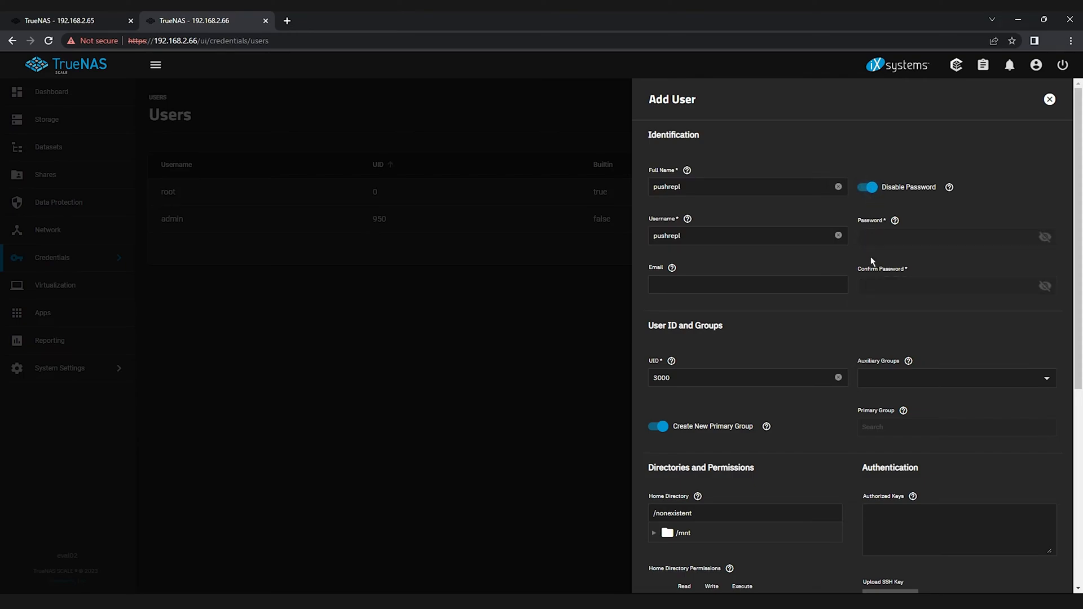
mouse_move(819, 394)
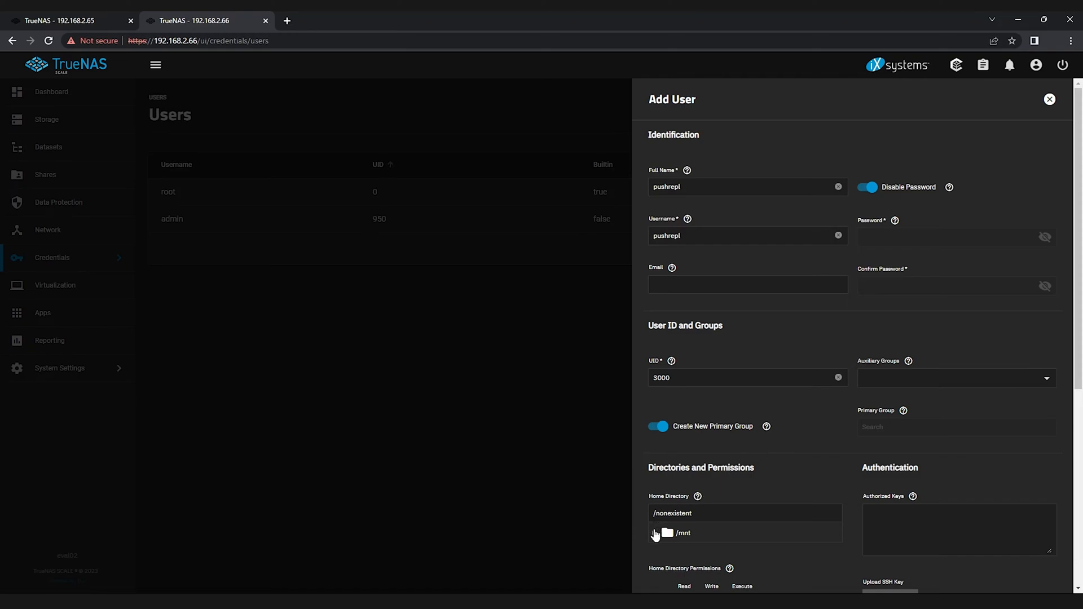
Set the home directory to /mnt/ArchivePool/homedirs and have it created for the user
left_click(655, 533)
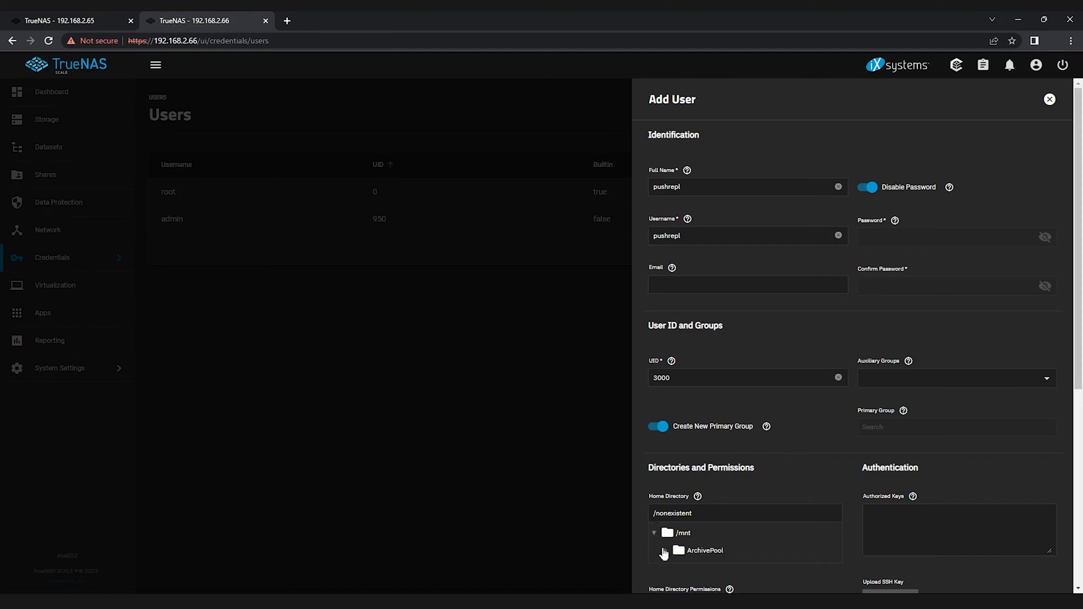
left_click(654, 551)
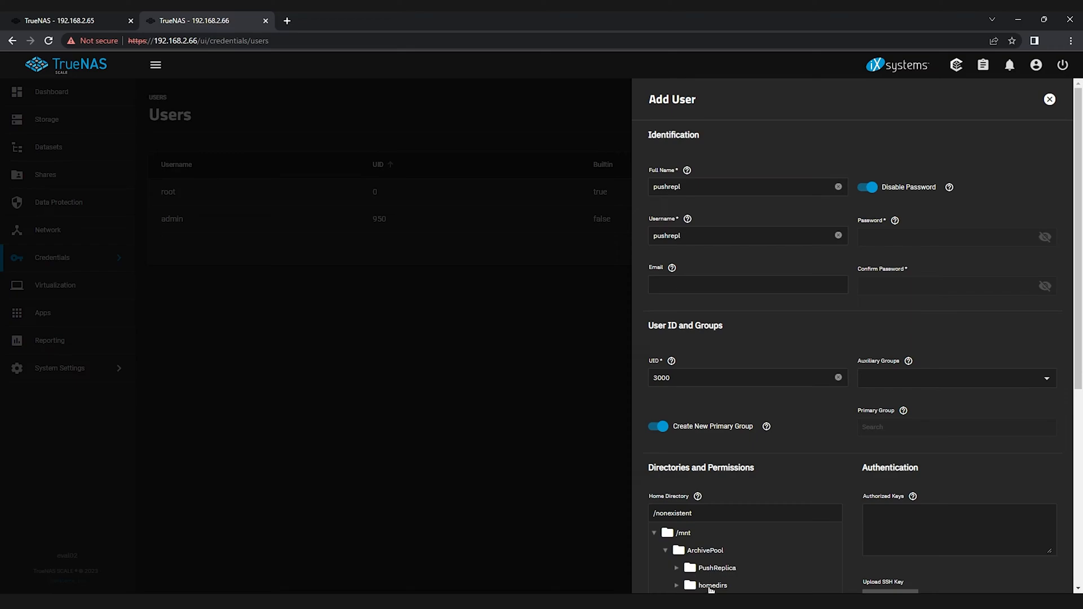
left_click(712, 585)
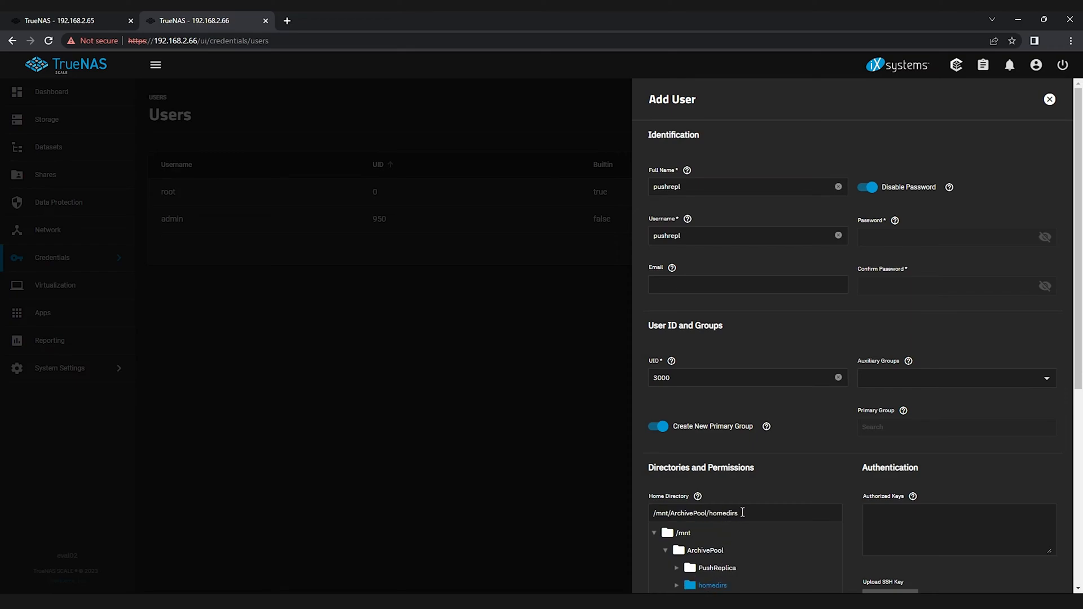
scroll("down", 3)
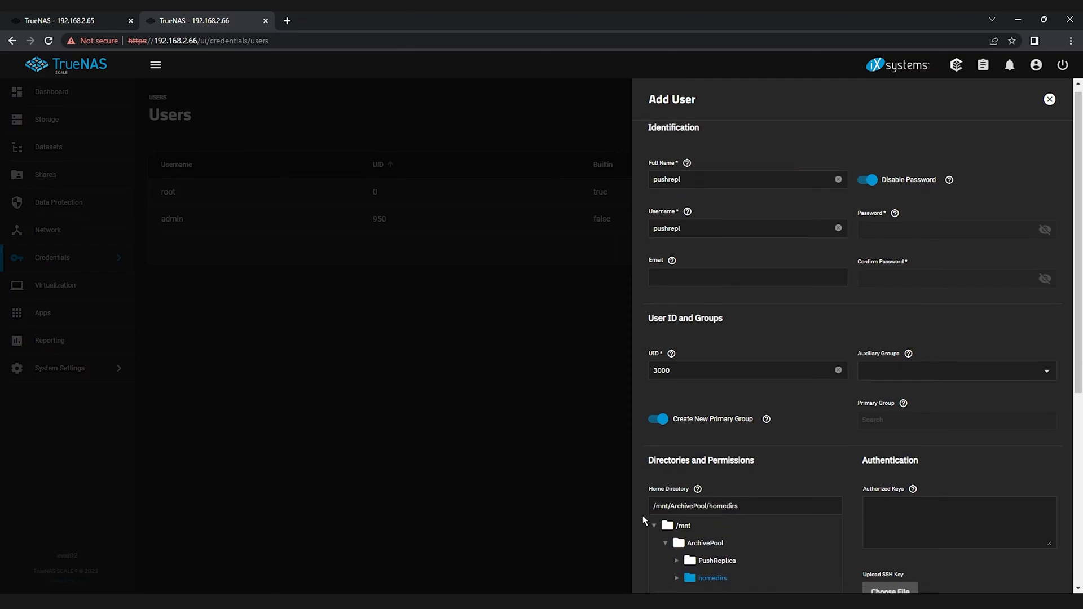
scroll("down", 3)
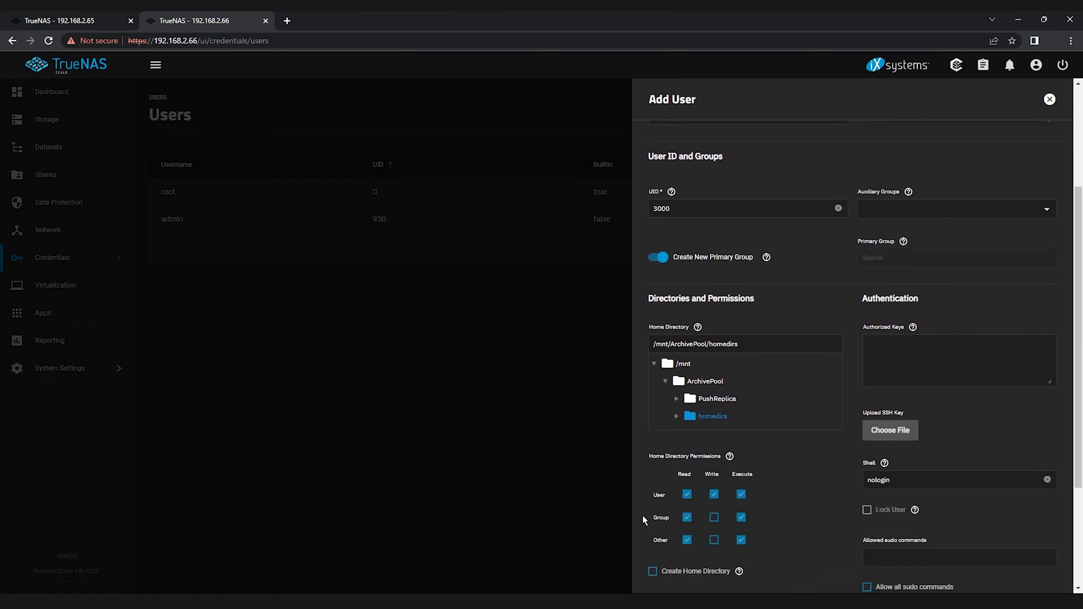
left_click(652, 571)
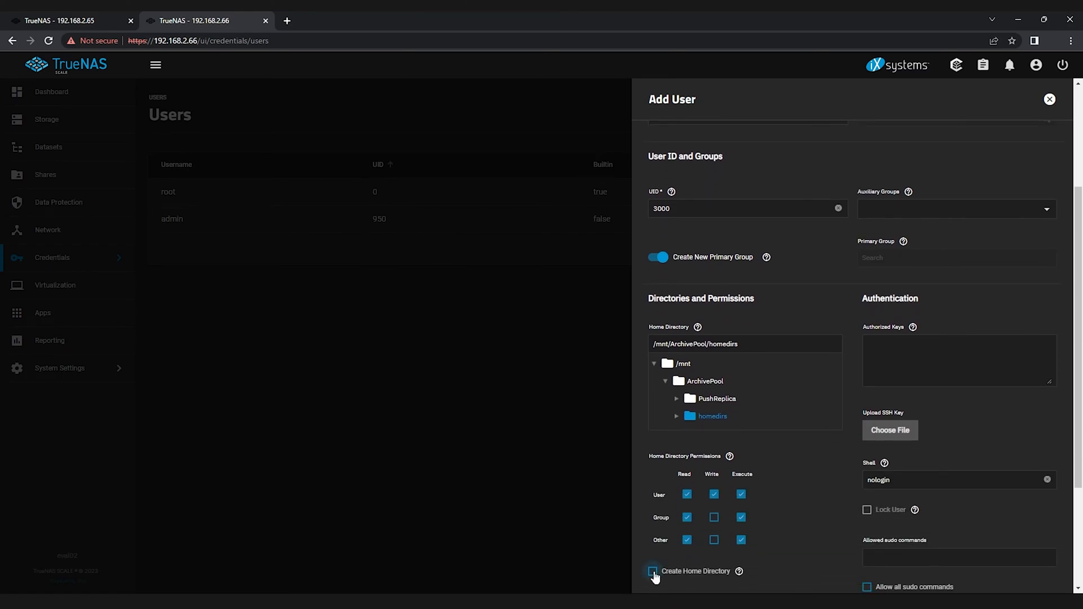
left_click(653, 571)
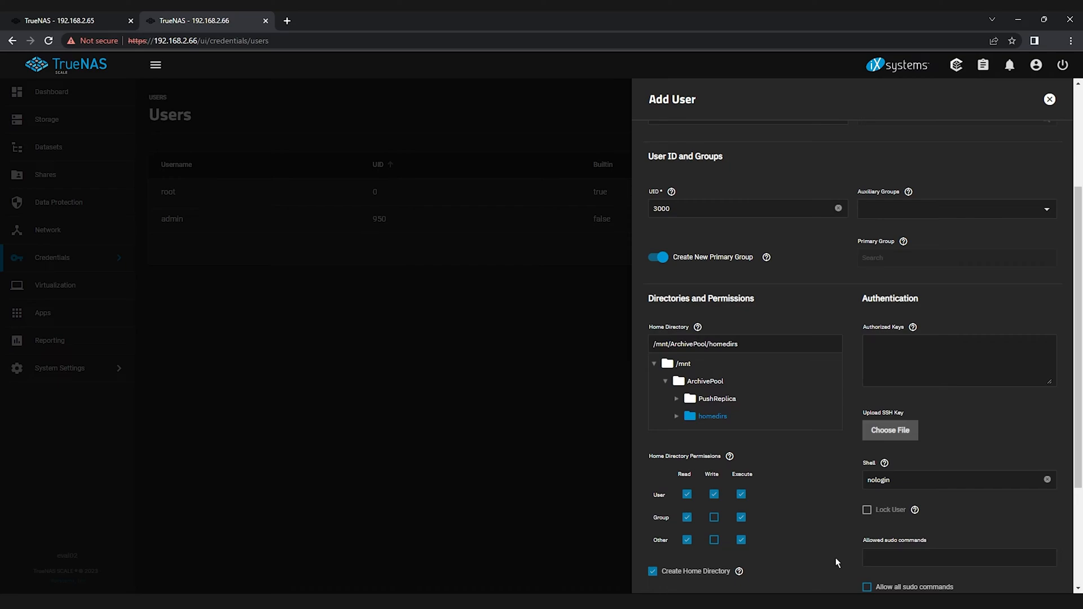
Turn off Samba authentication and save the pushrepl user
scroll("down", 3)
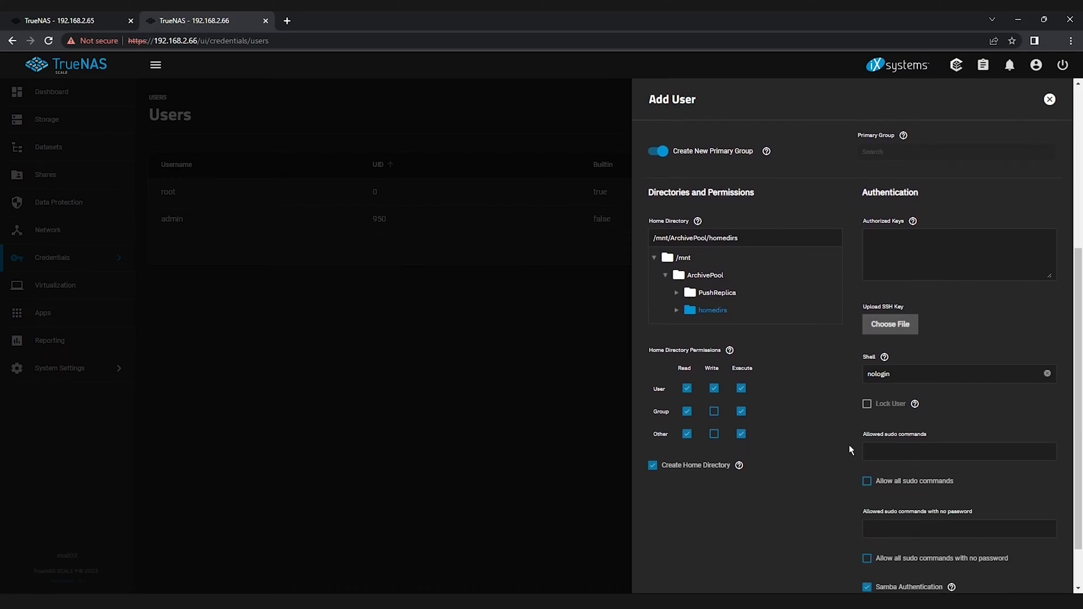
scroll("down", 3)
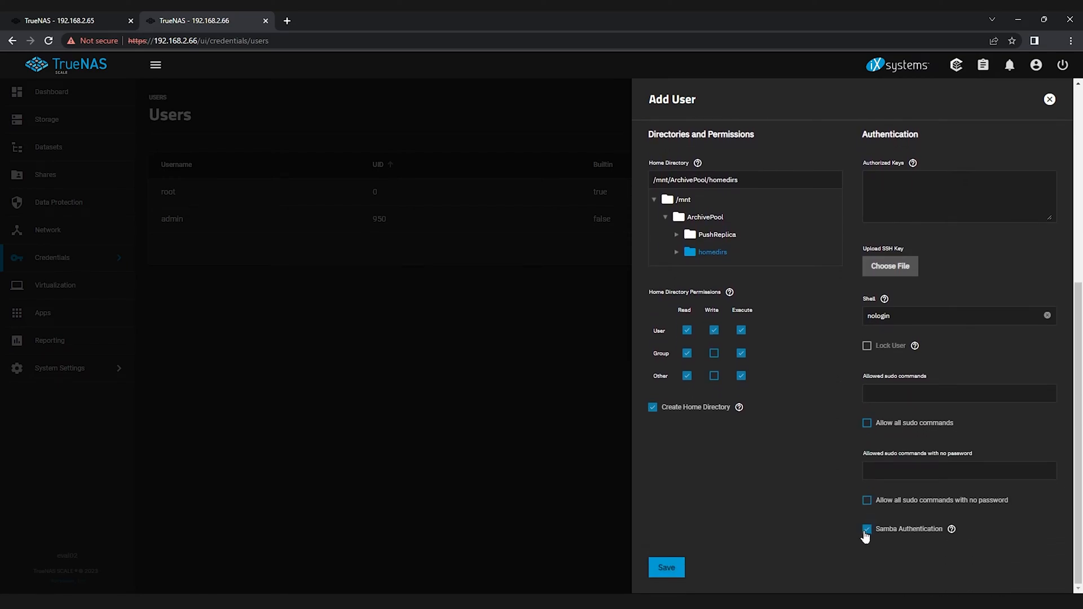
left_click(867, 528)
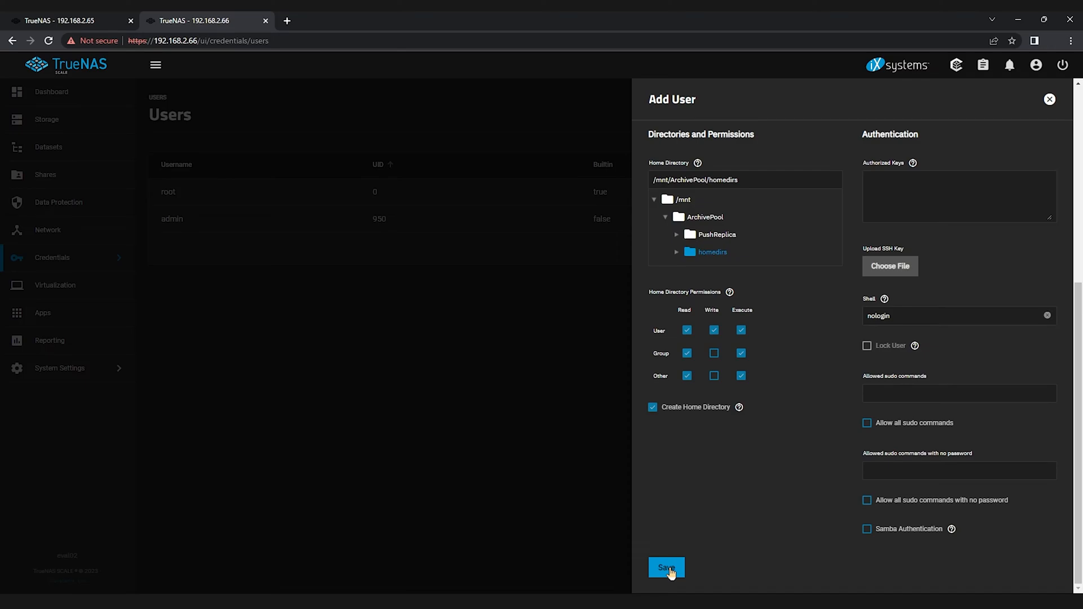
left_click(666, 568)
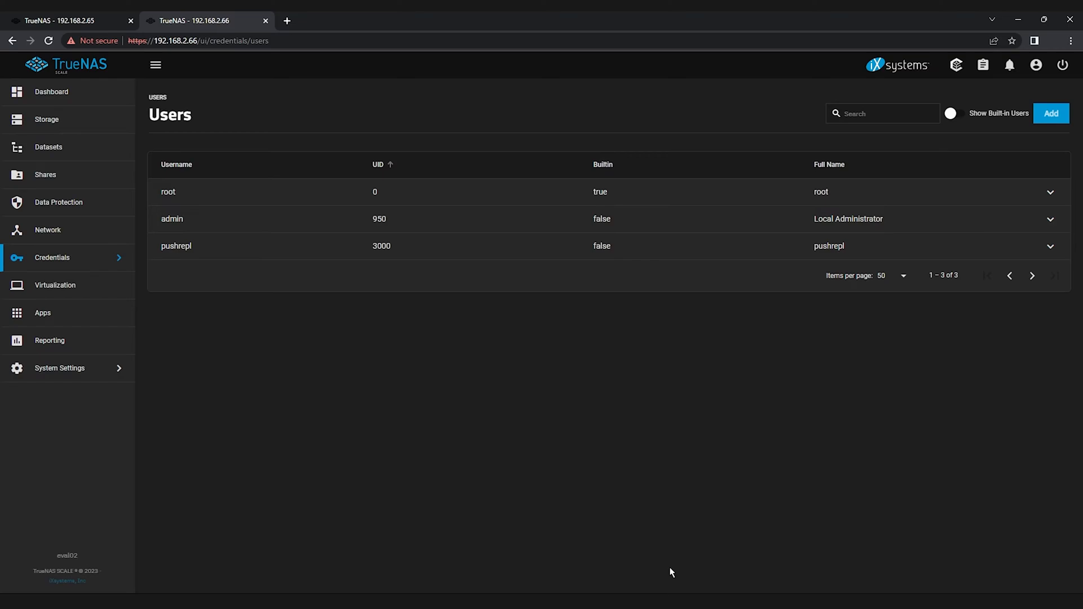
mouse_move(103, 64)
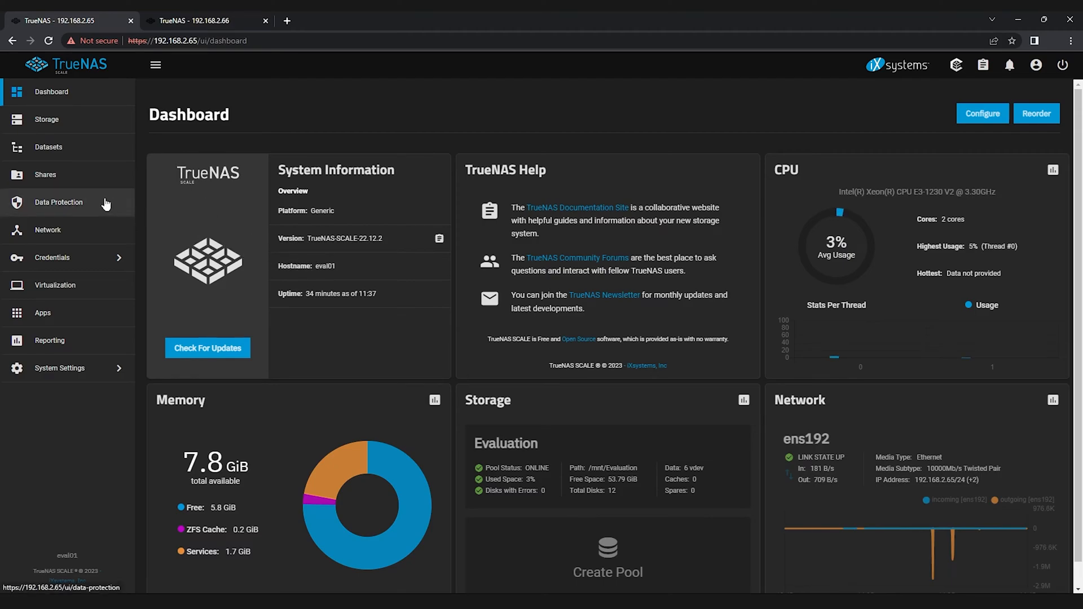
Go to Data Protection on eval01 and start a new replication task
left_click(58, 202)
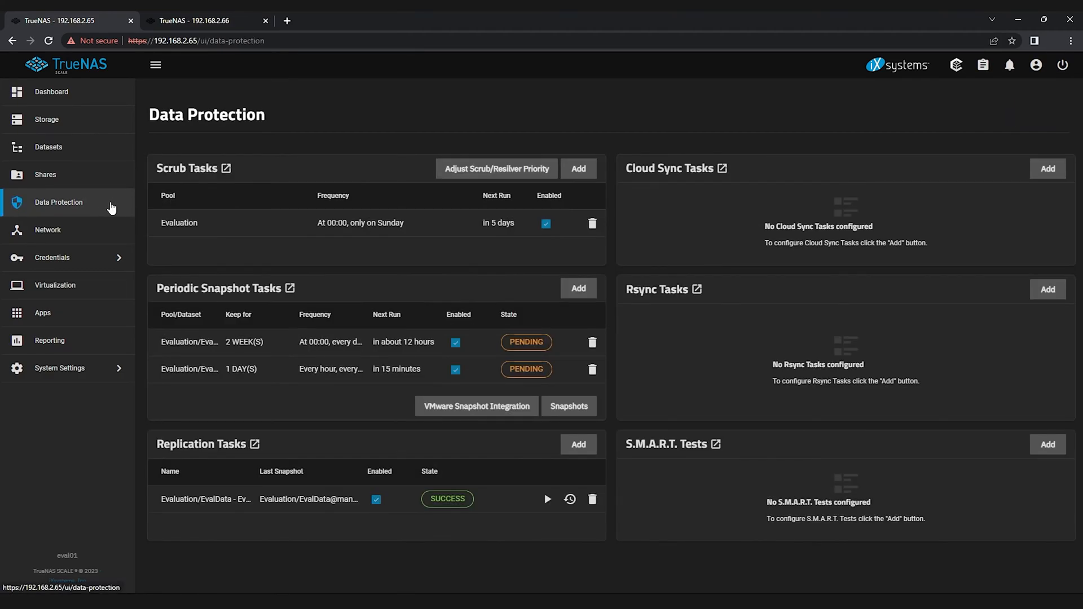
mouse_move(455, 458)
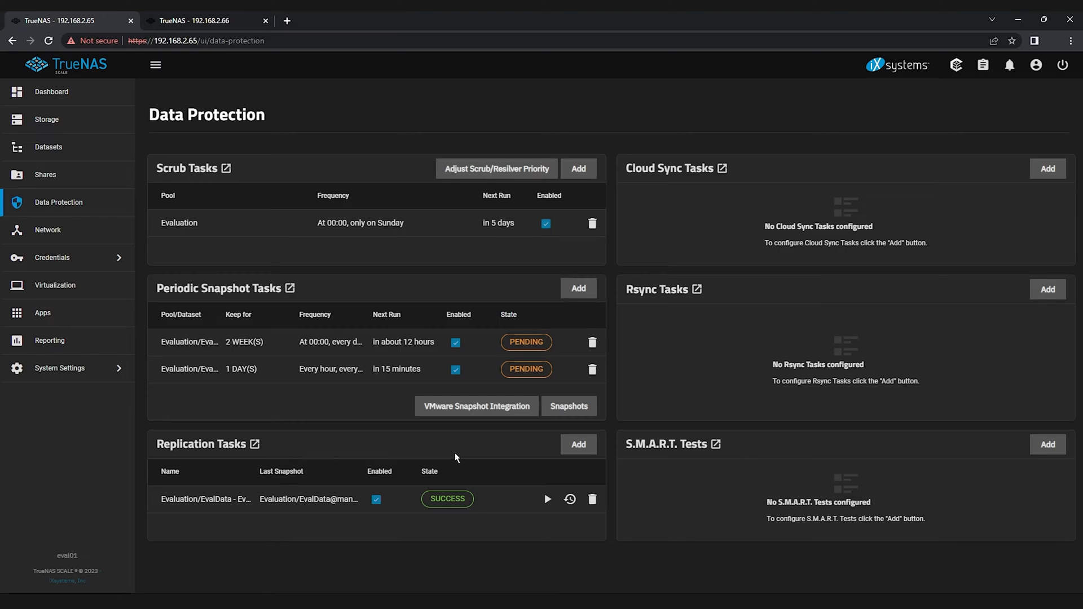
left_click(578, 444)
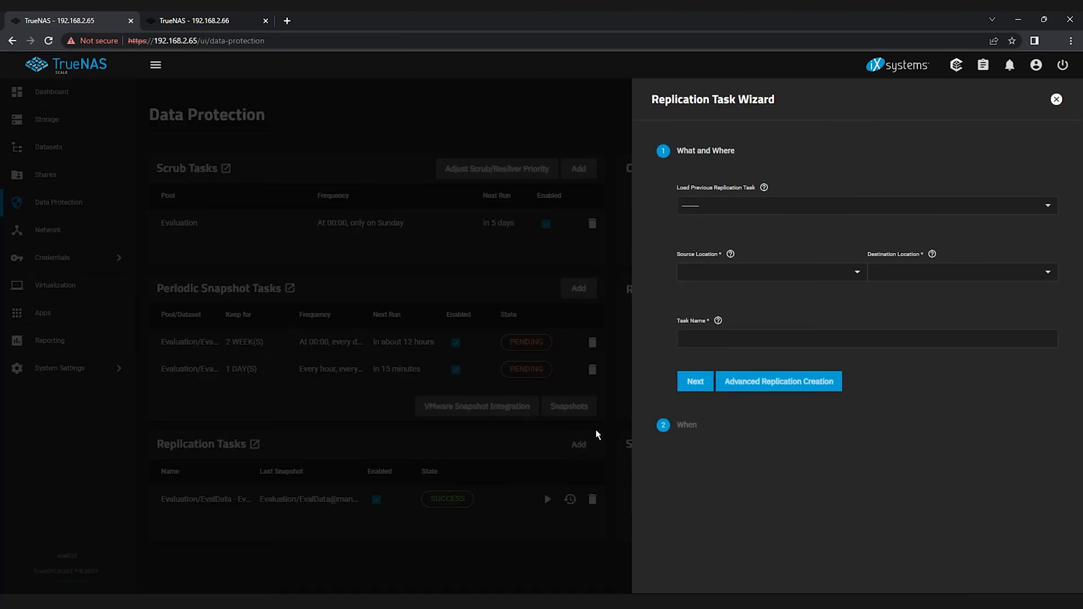
Set the source to Evaluation/EvalData on this system and the destination to a different system
left_click(770, 272)
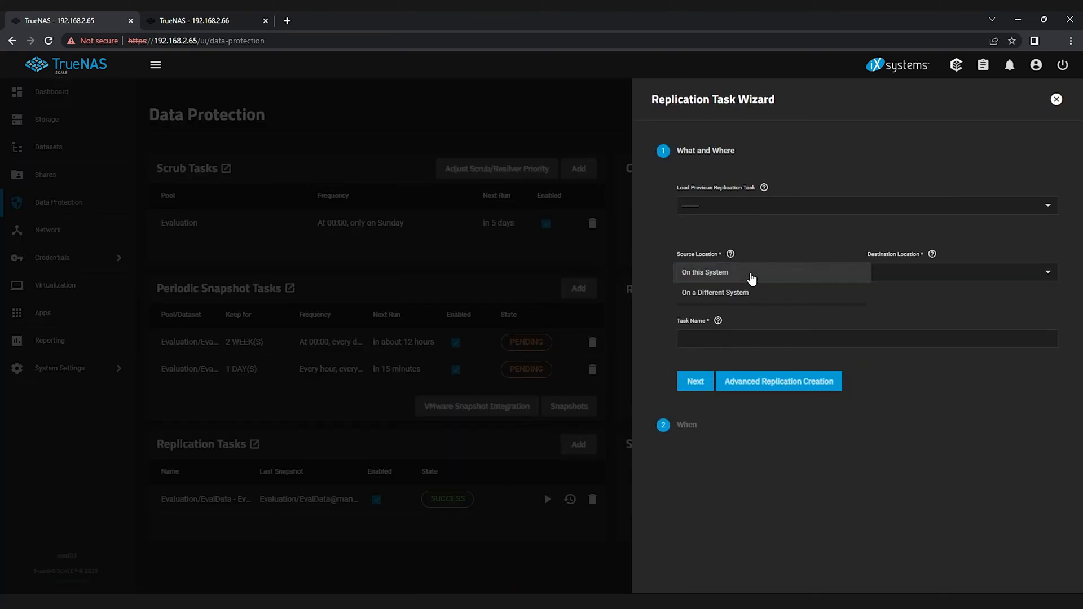
left_click(704, 272)
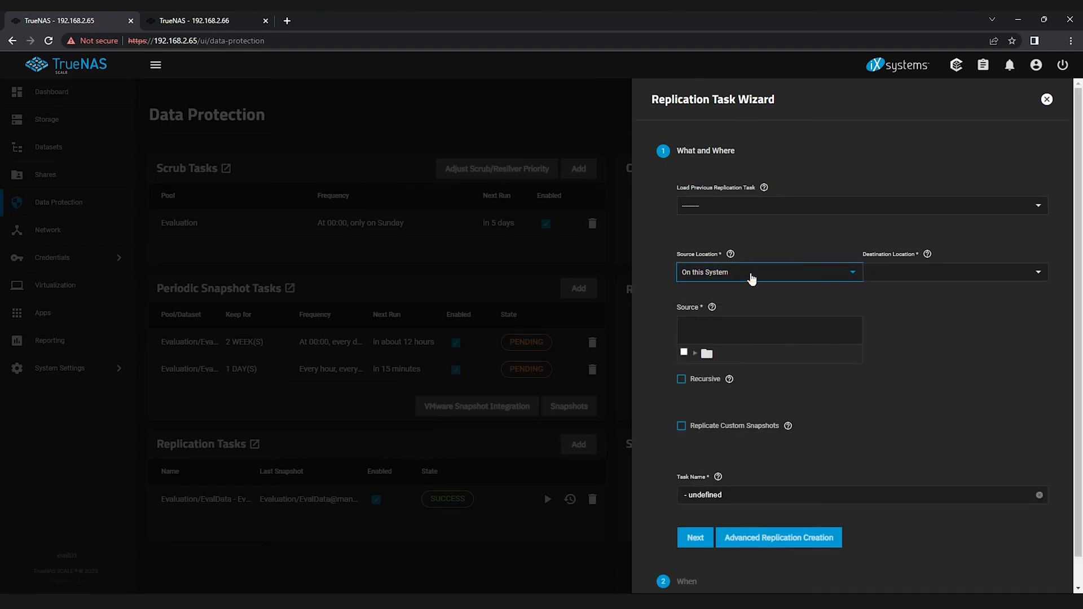
left_click(694, 354)
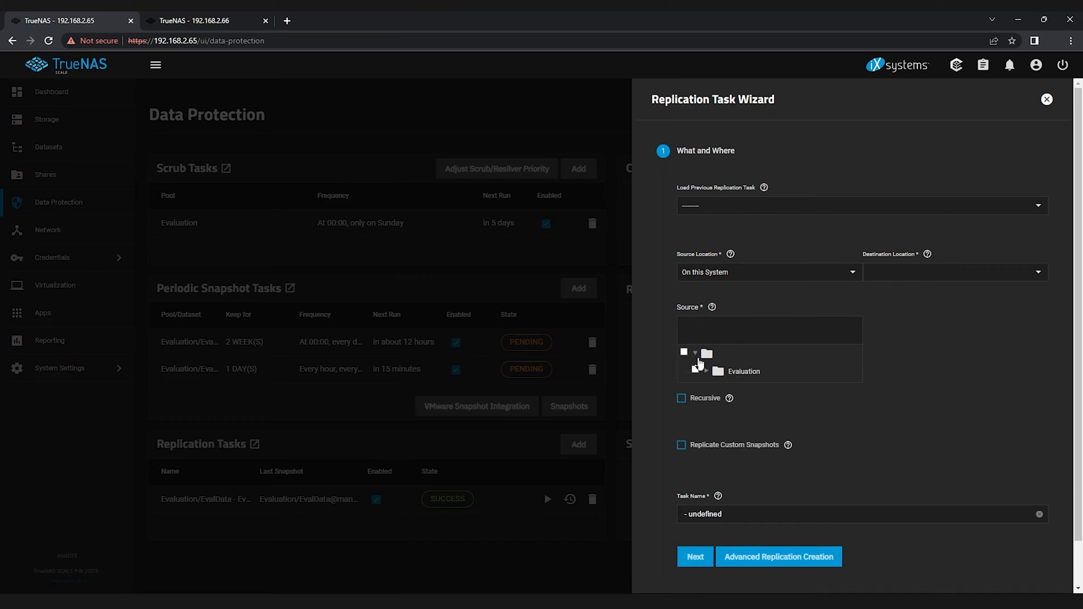
left_click(697, 372)
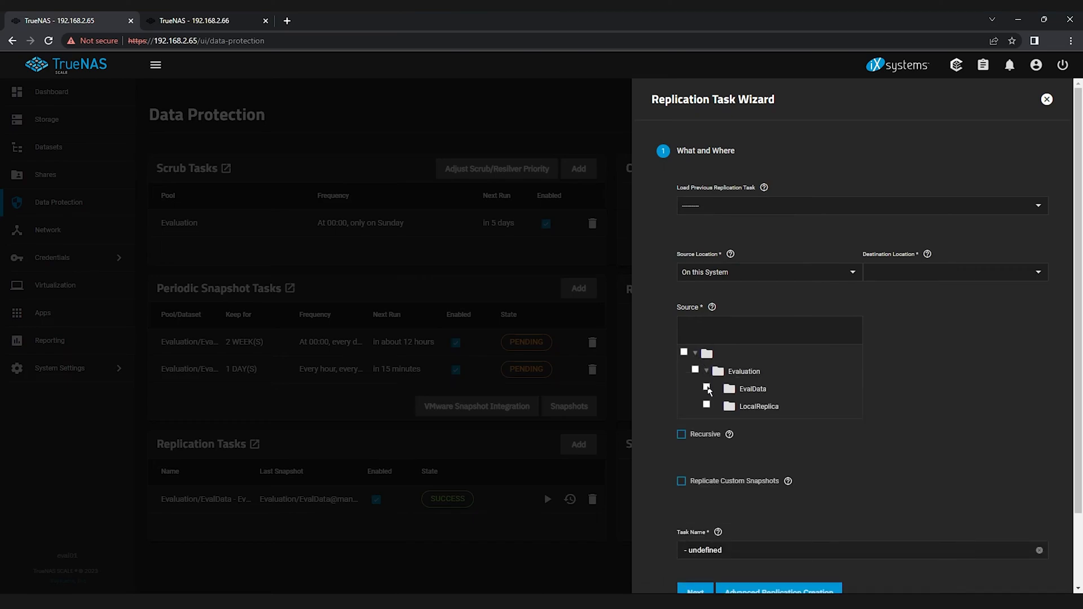
left_click(708, 390)
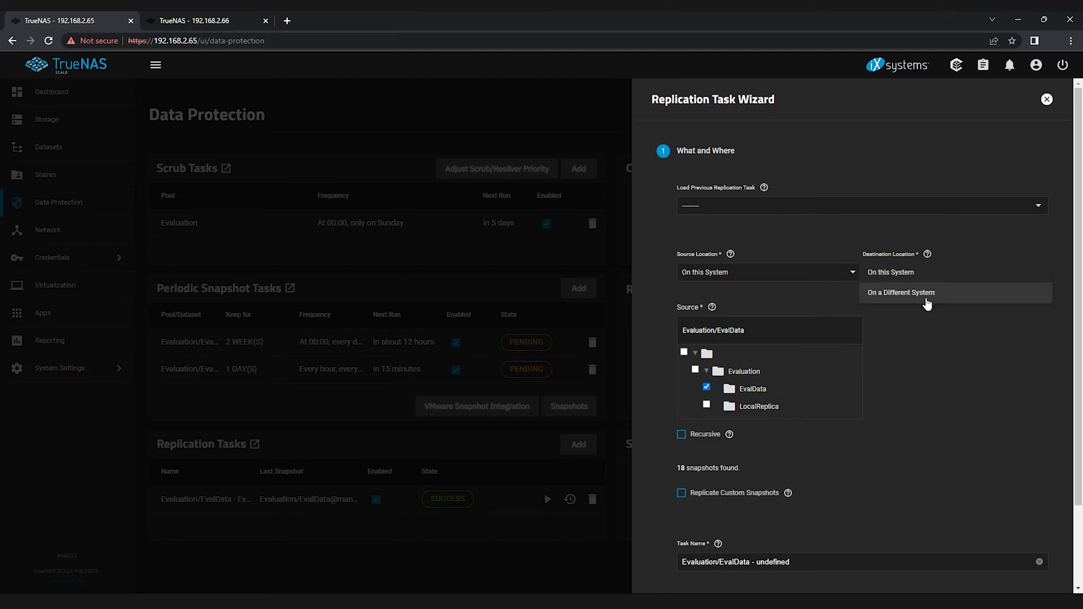
left_click(901, 293)
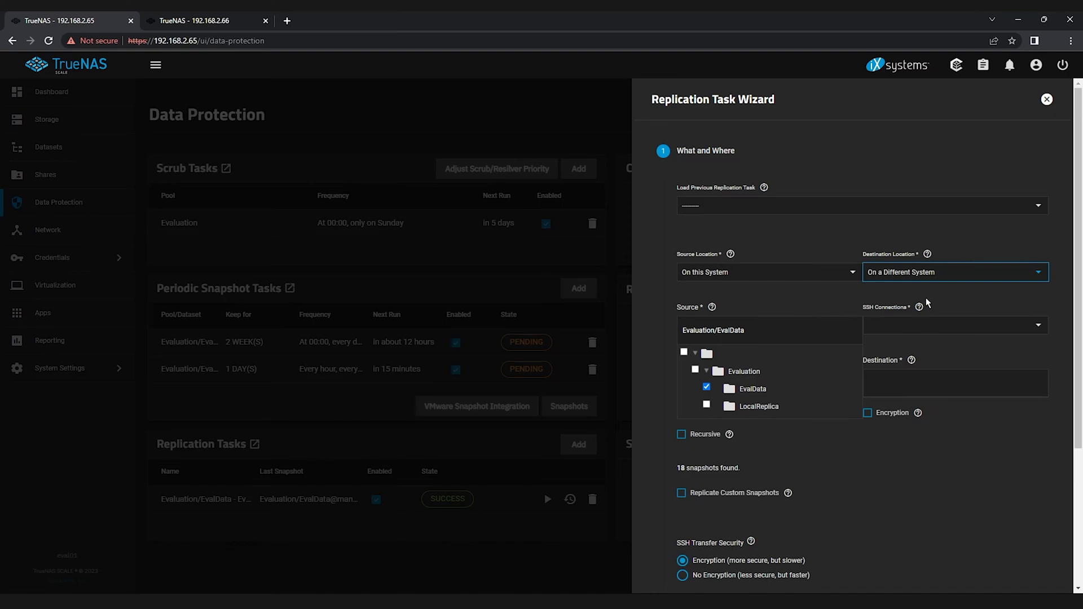
mouse_move(934, 332)
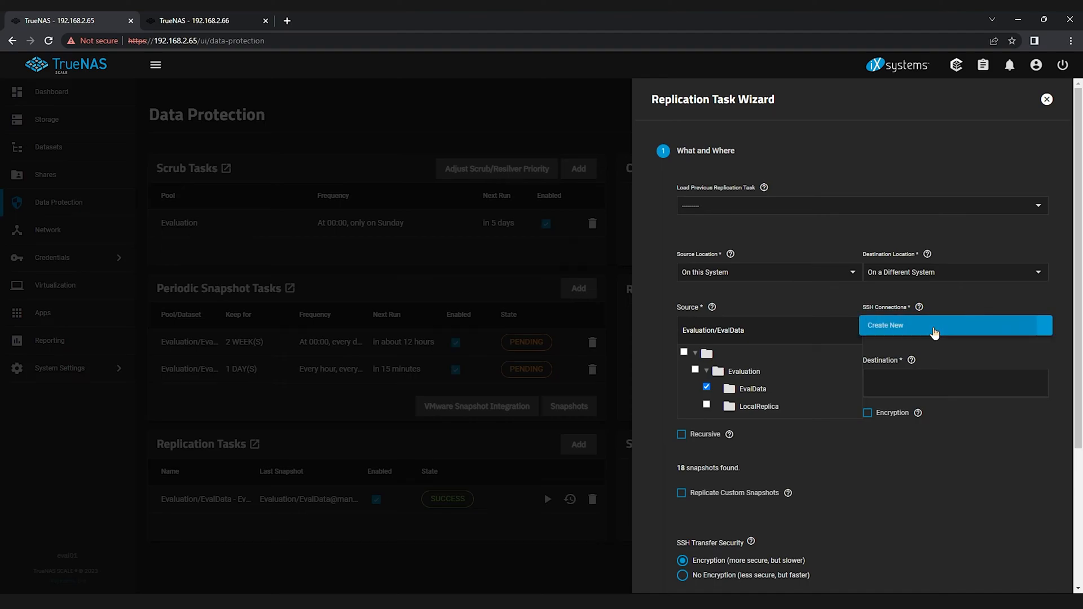
Create a new SSH connection eval01-to-eval02 to 192.168.2.66 with username pushrepl
left_click(955, 325)
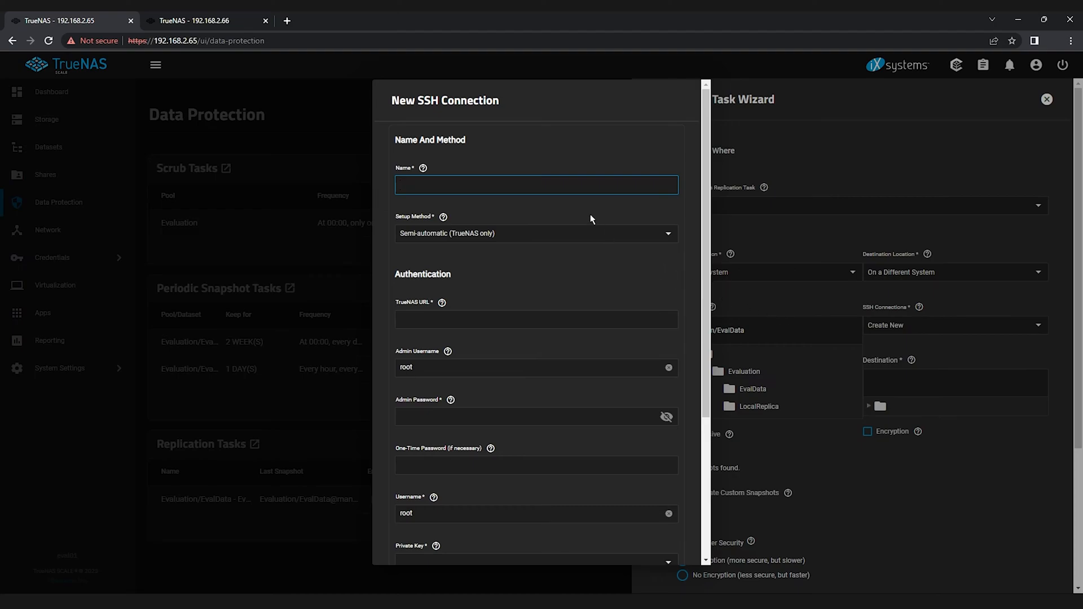
type("eval01-to-eval")
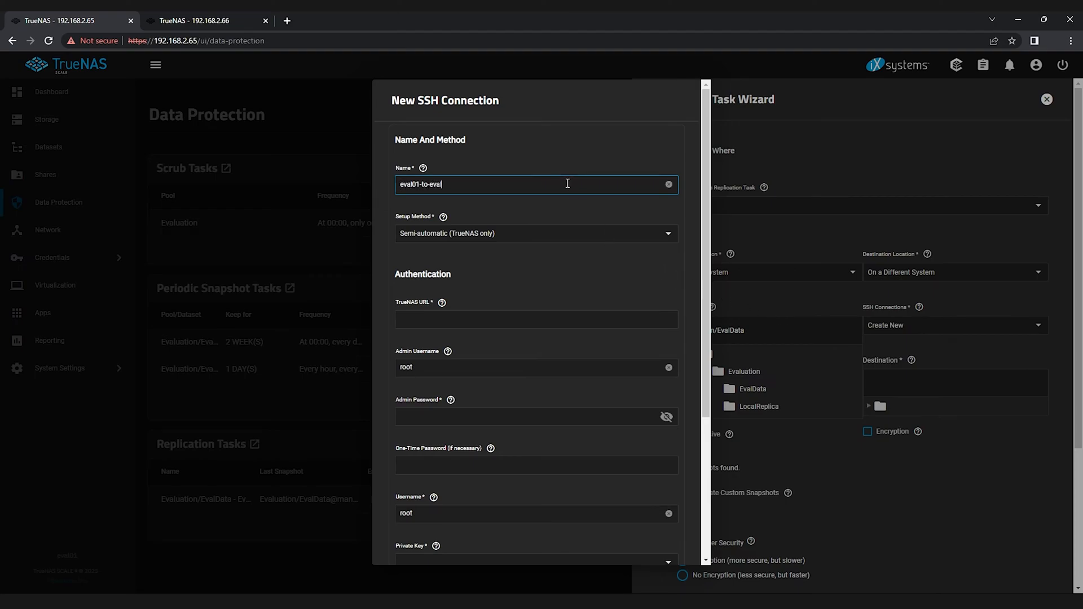
type("02")
left_click(536, 320)
type("https://")
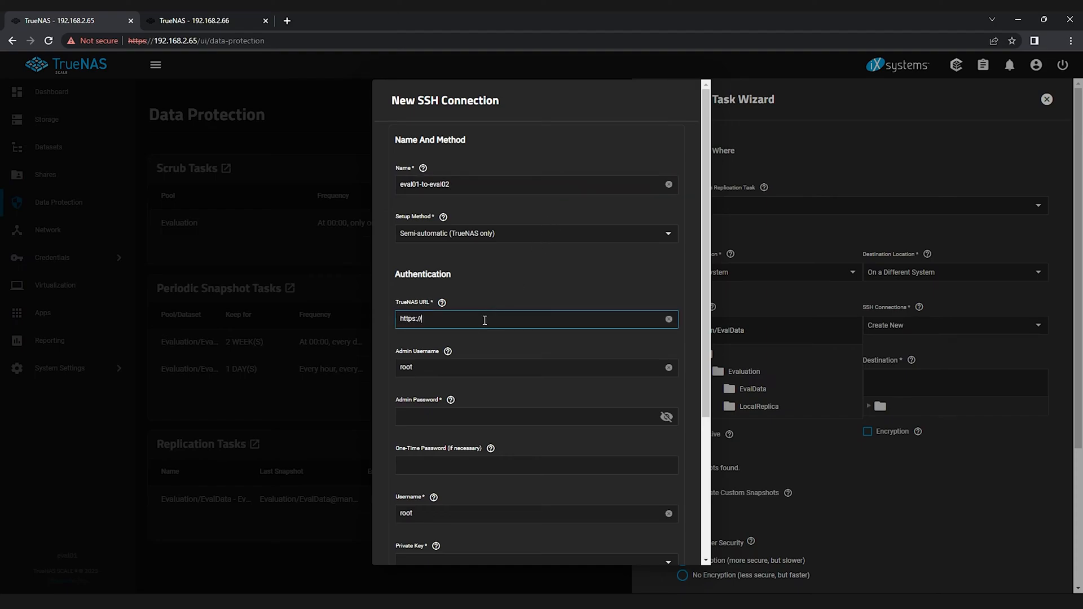
type("192.168.2.66")
left_click(536, 367)
type("admin")
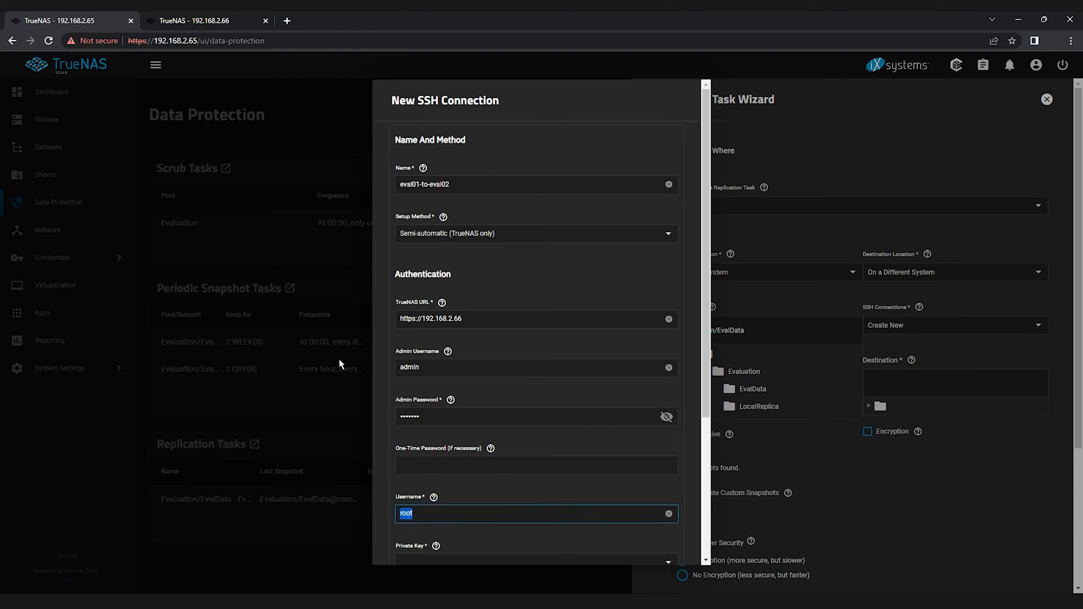
type("pushrepl")
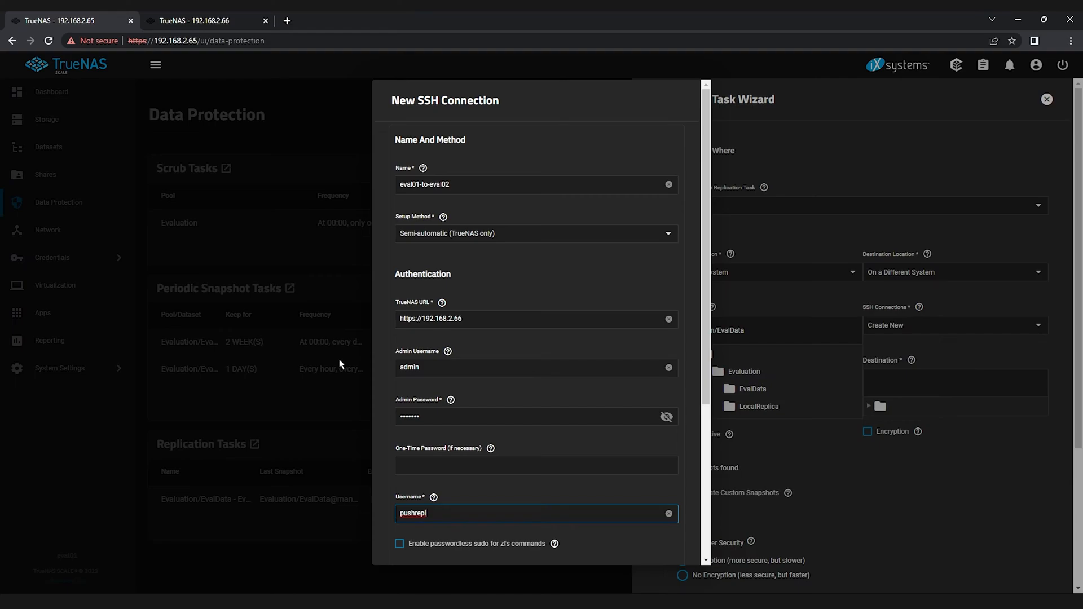
Enable passwordless sudo for zfs commands and set the private key to Generate New
scroll("down", 3)
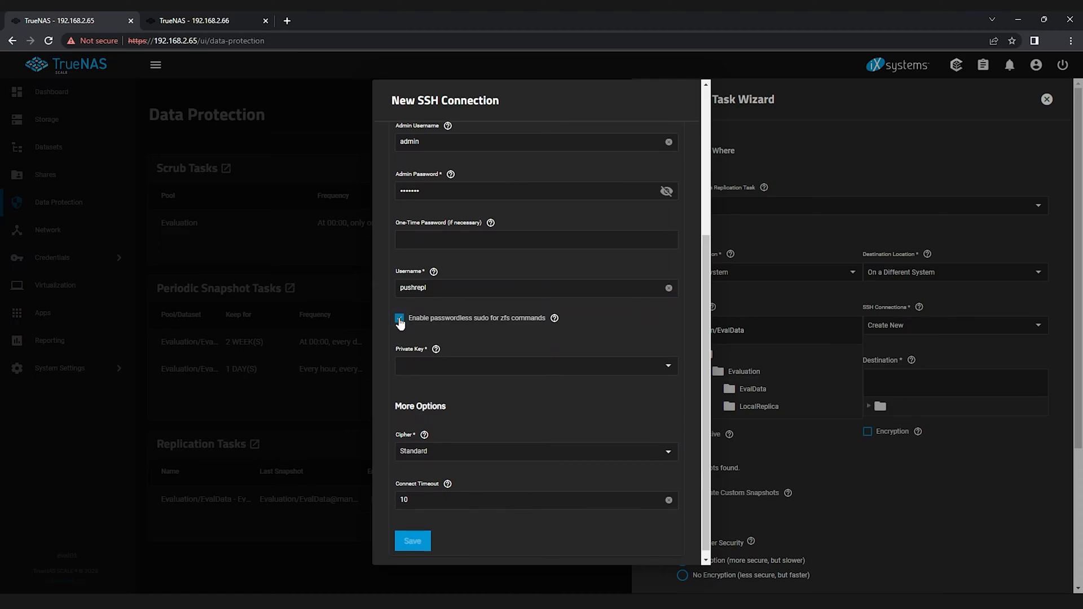
left_click(399, 318)
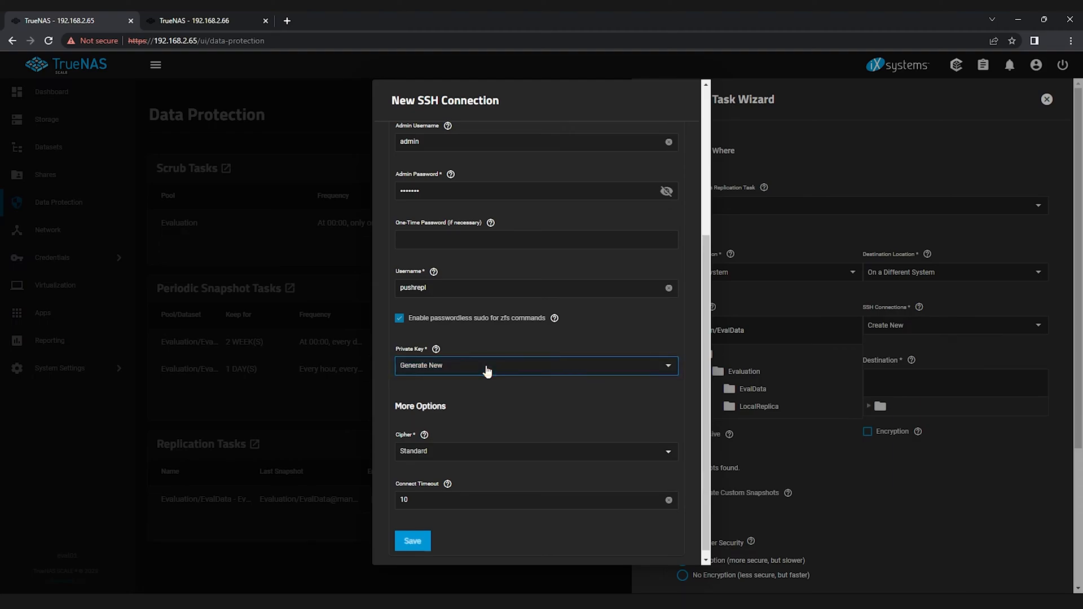
mouse_move(461, 448)
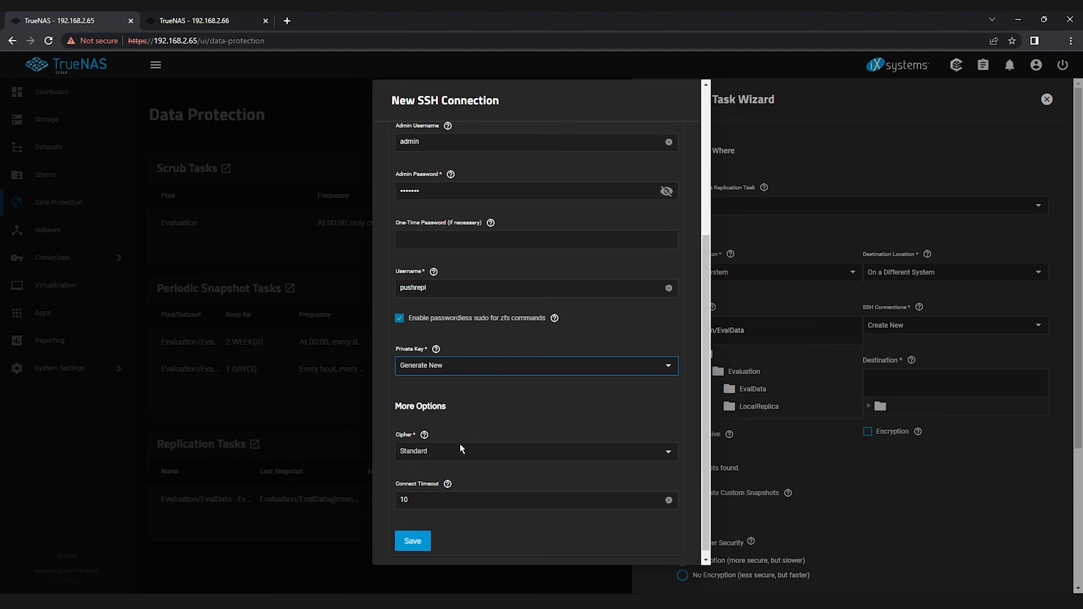
mouse_move(451, 459)
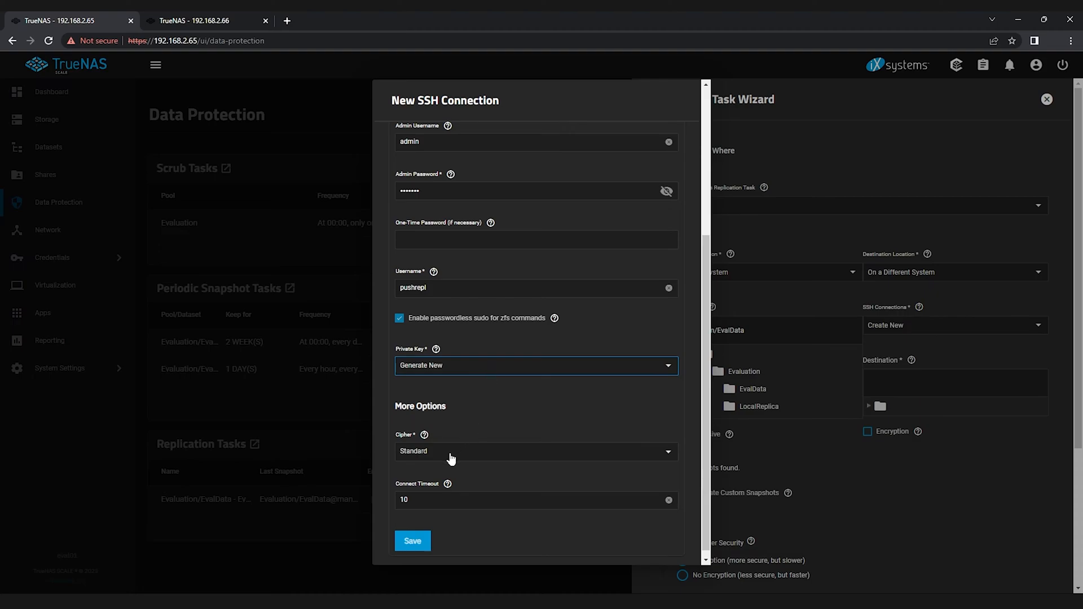
left_click(535, 452)
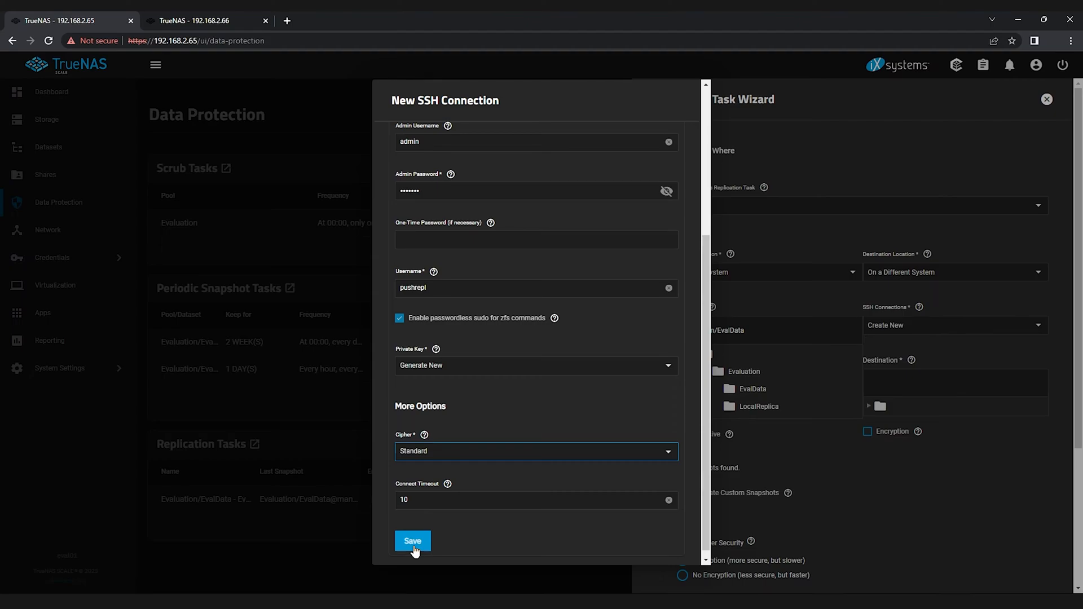
Save the eval01-to-eval02 connection and accept using sudo for zfs commands
left_click(412, 541)
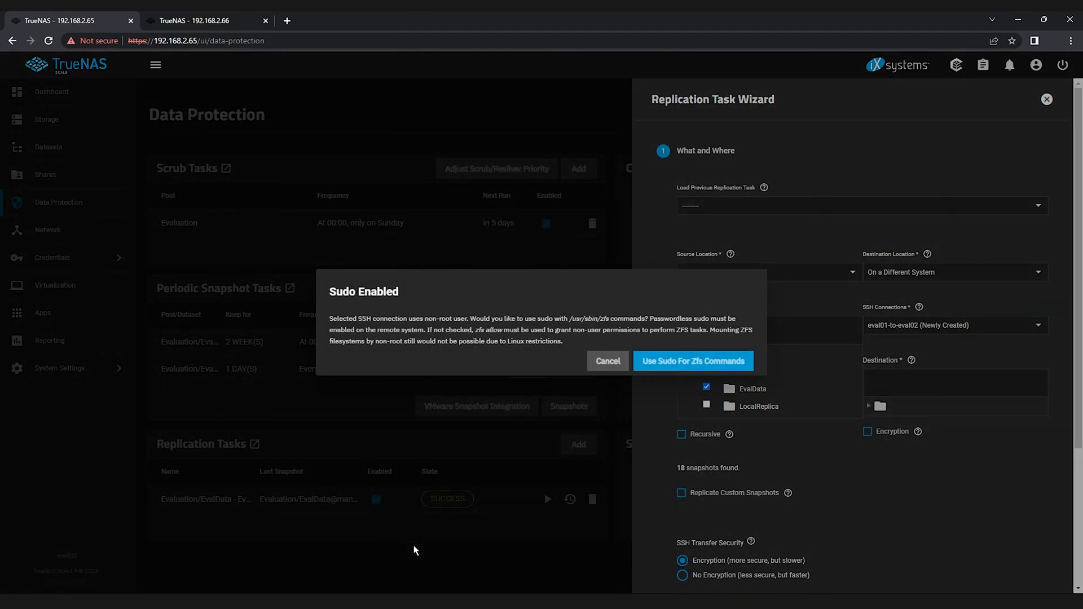
mouse_move(631, 410)
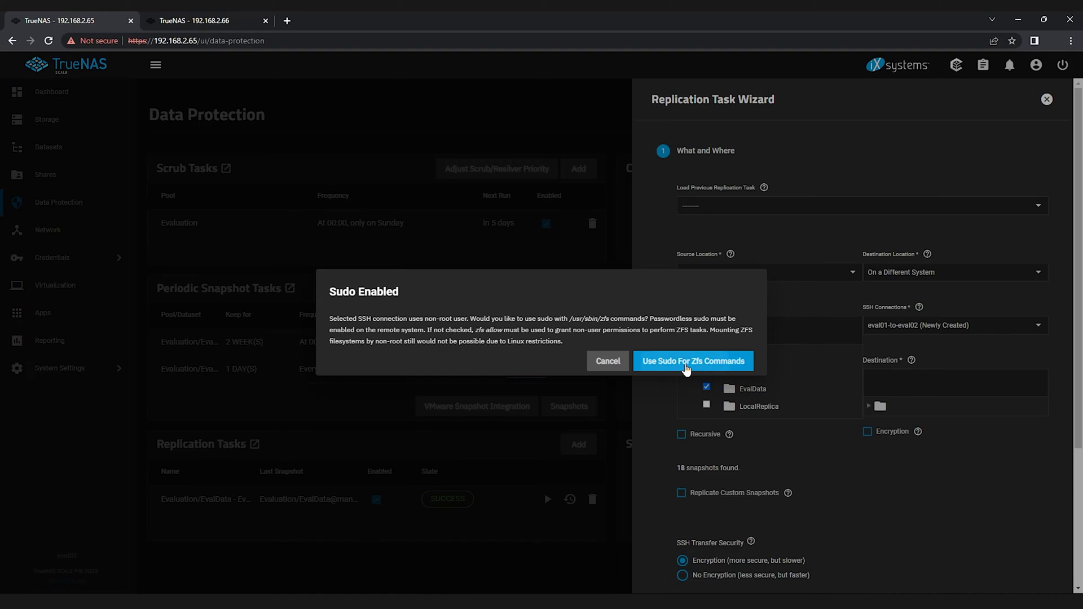
left_click(692, 362)
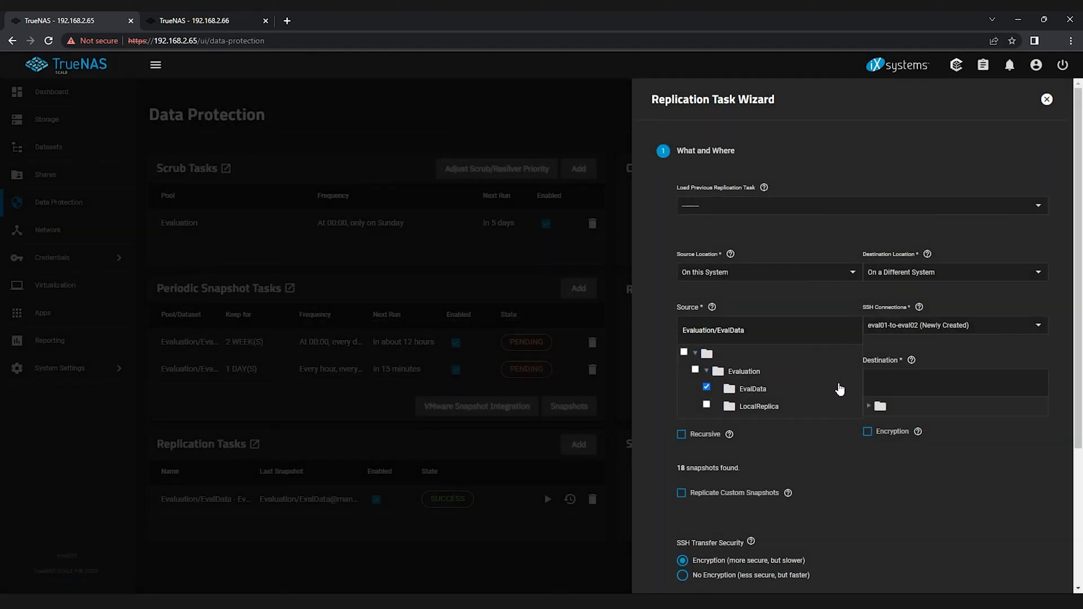
Choose ArchivePool/PushReplica as the replication destination
left_click(880, 406)
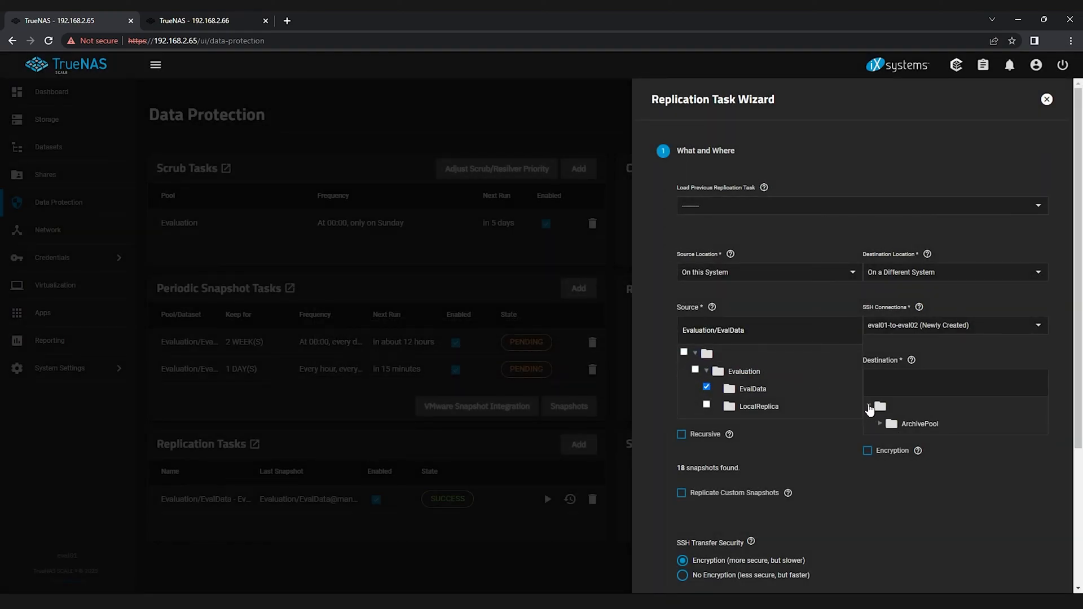
left_click(869, 407)
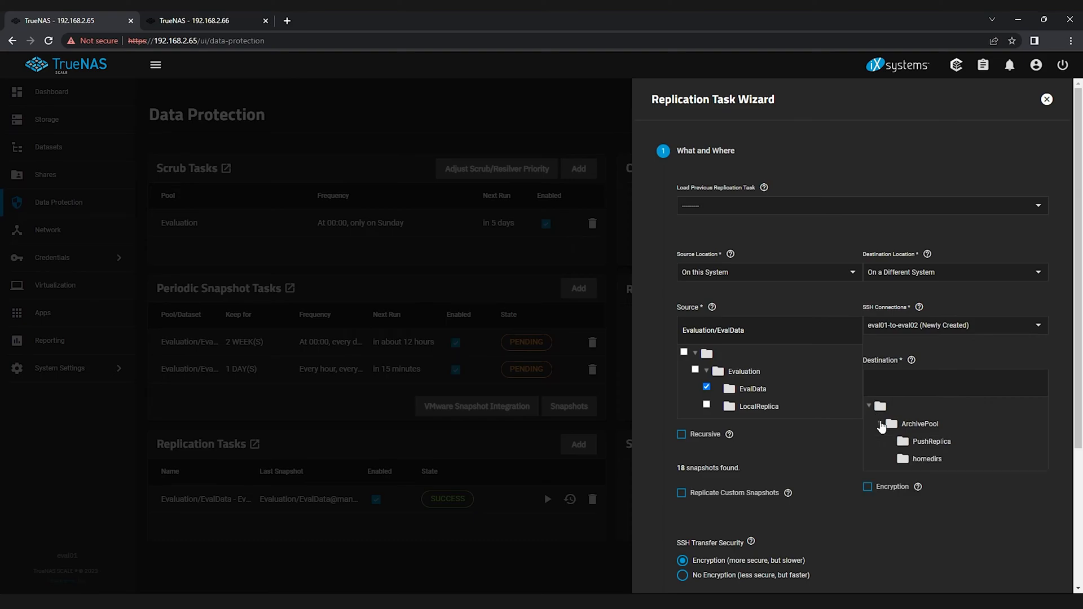
left_click(931, 442)
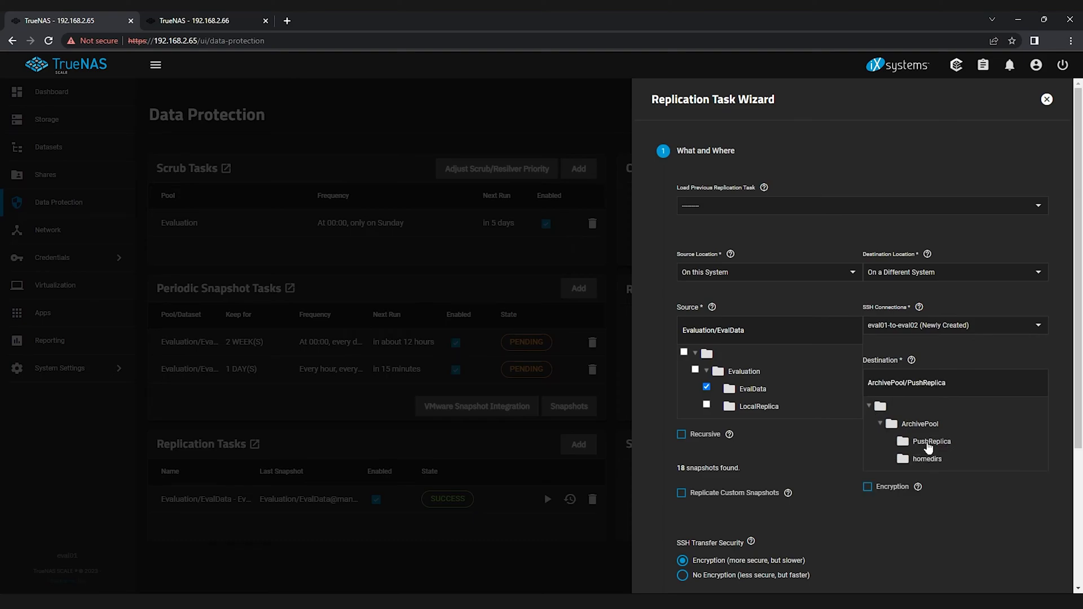
mouse_move(854, 462)
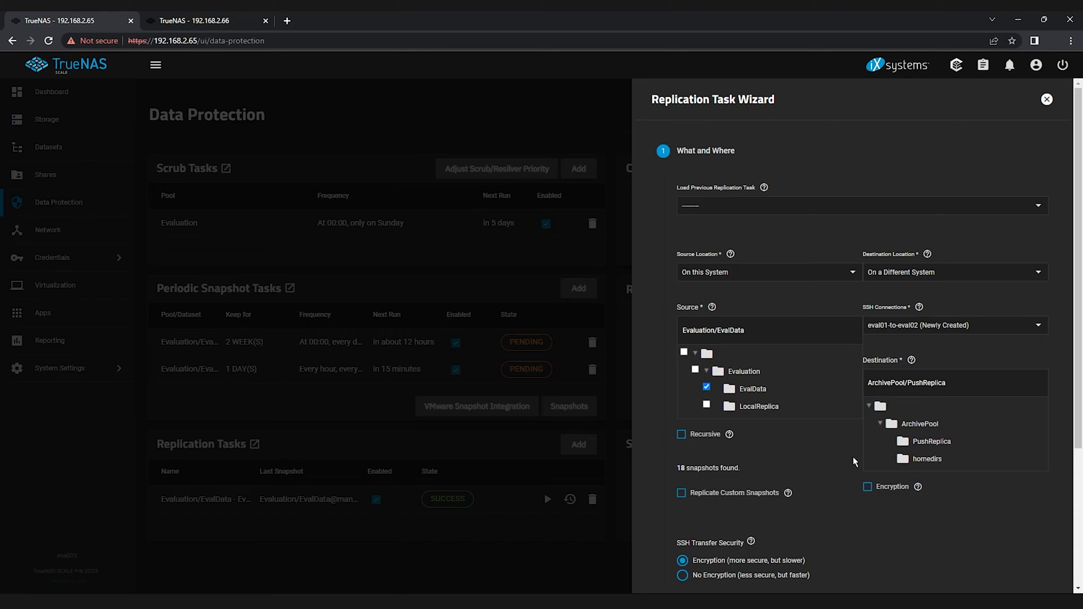
mouse_move(753, 500)
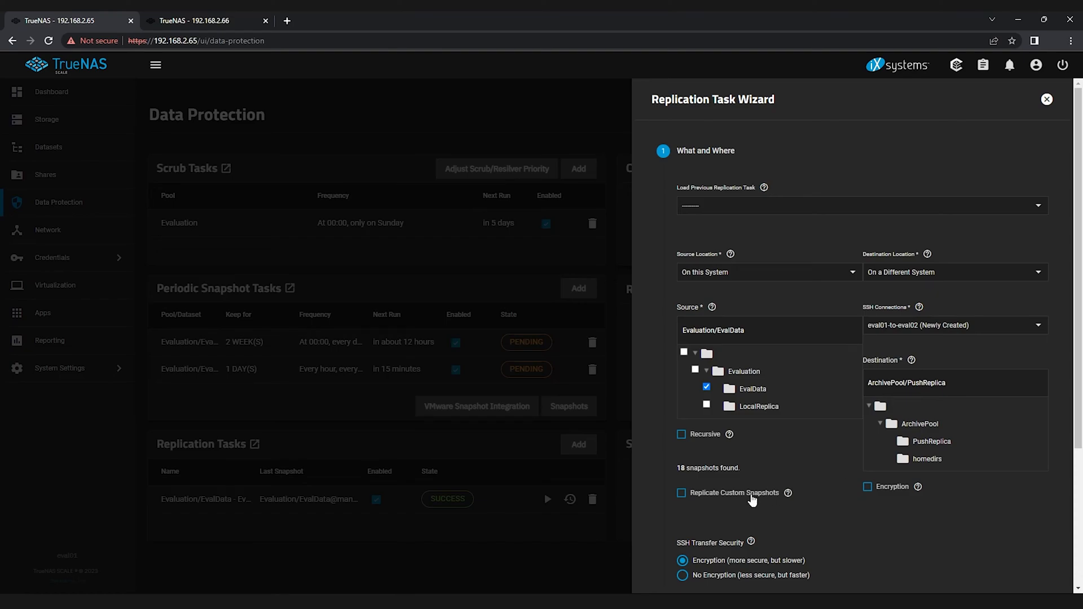
Replicate custom snapshots named manual-%Y-%m-%d_%H-%M (1 match) and continue to scheduling
left_click(682, 493)
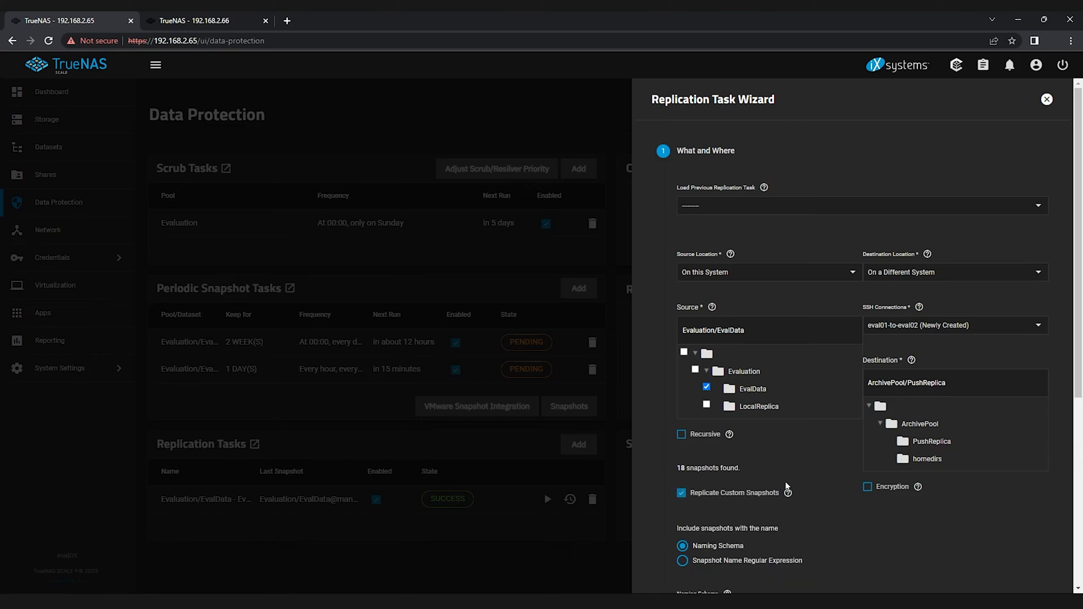
mouse_move(839, 463)
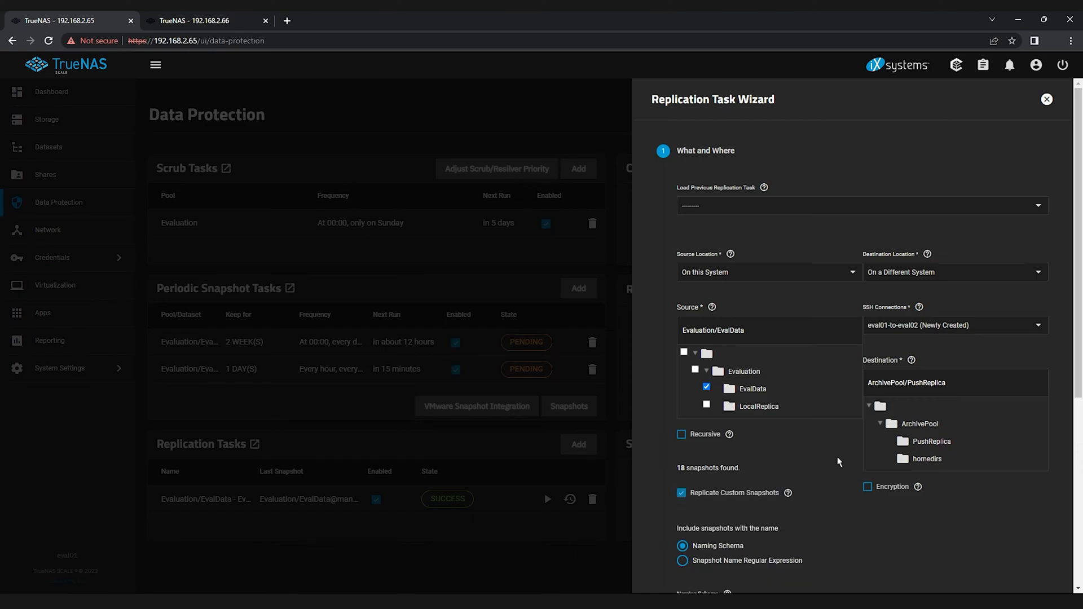
scroll("down", 3)
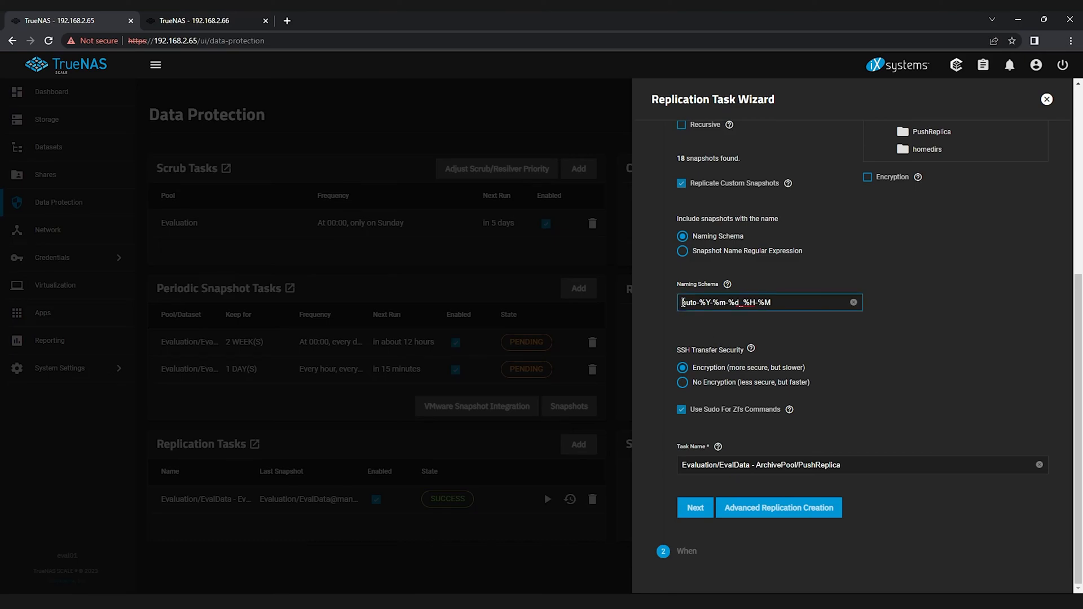
key("Backspace")
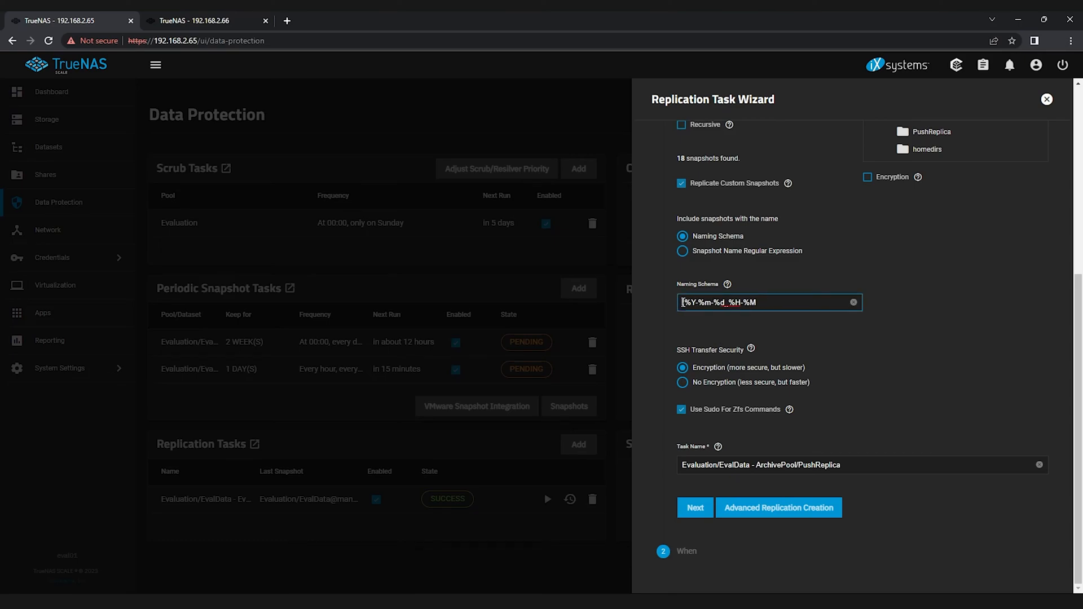
type("manual-")
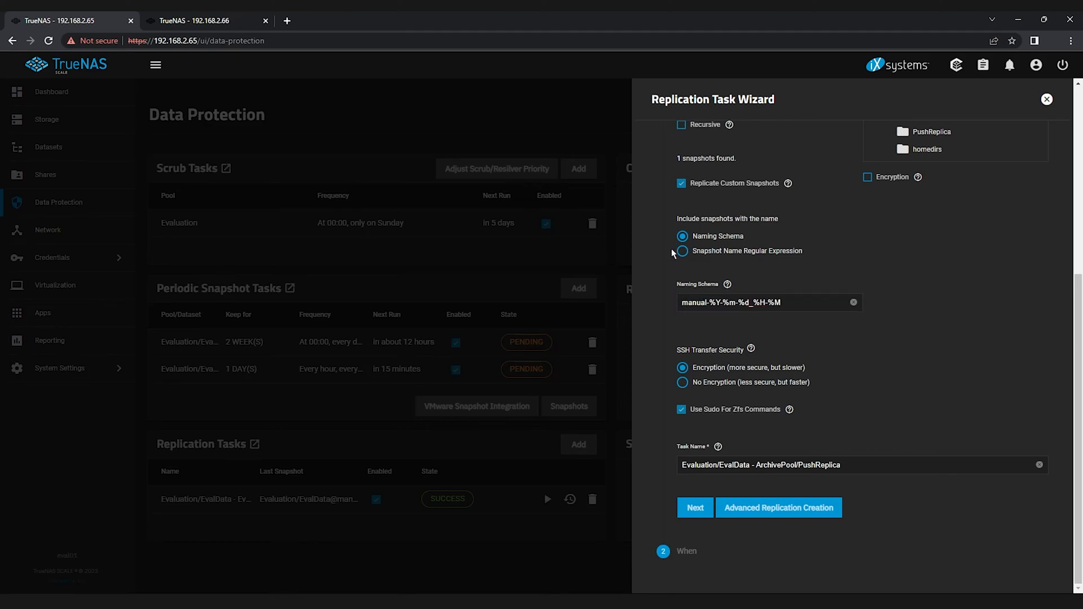
double_click(706, 158)
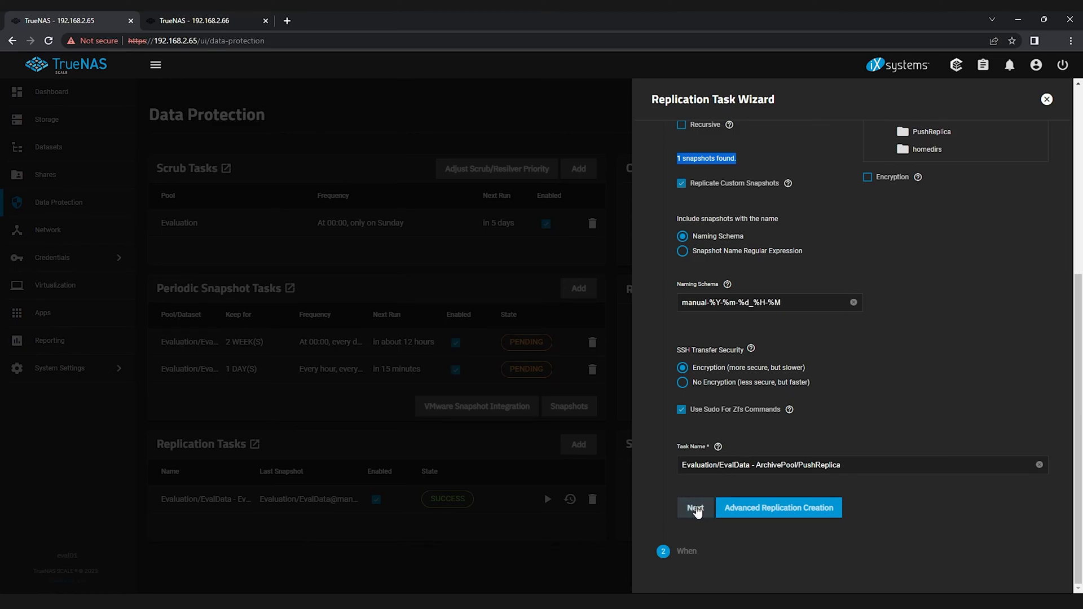
left_click(694, 508)
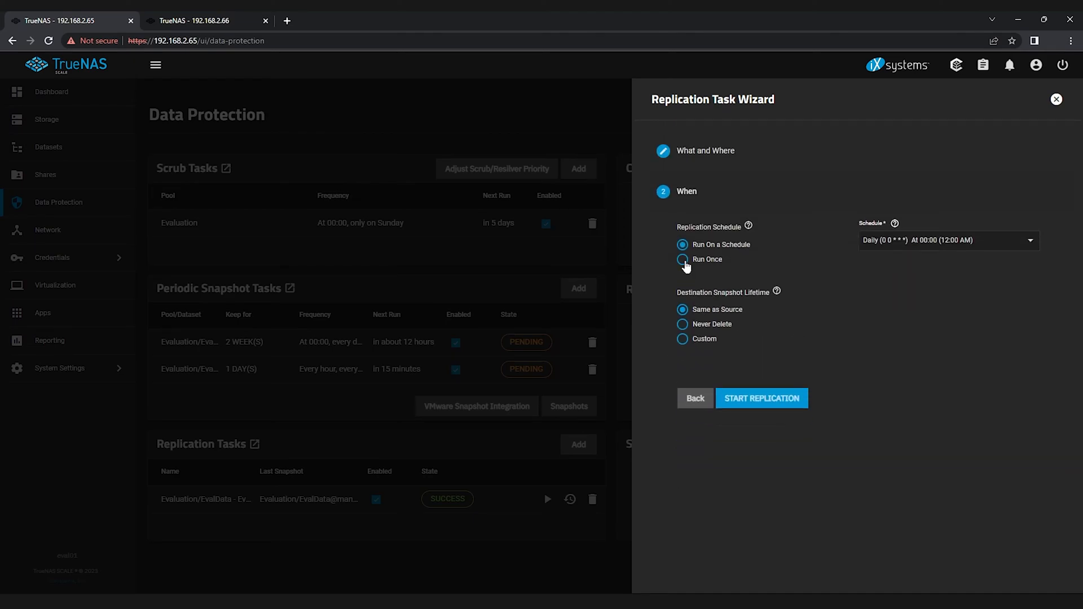
Make it Run Once with a custom 2-month destination snapshot lifetime and start the replication
left_click(682, 259)
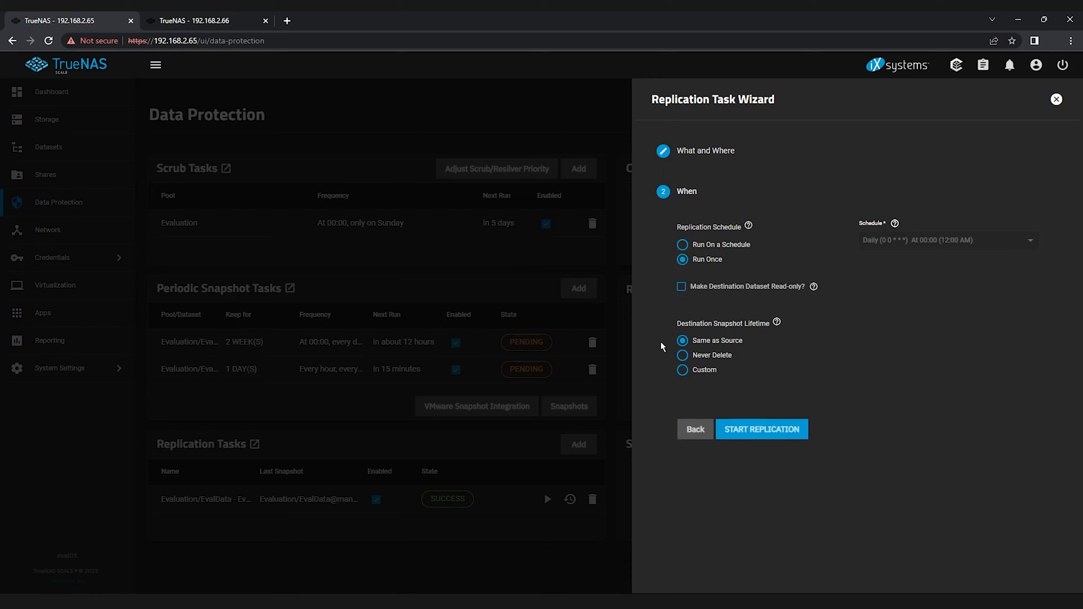
left_click(682, 370)
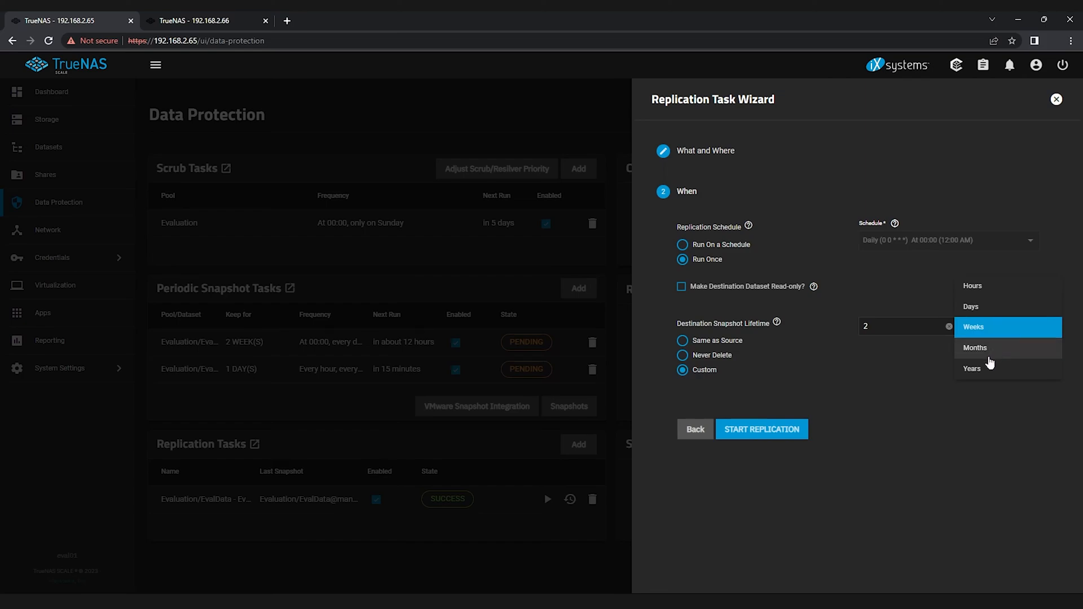
left_click(975, 348)
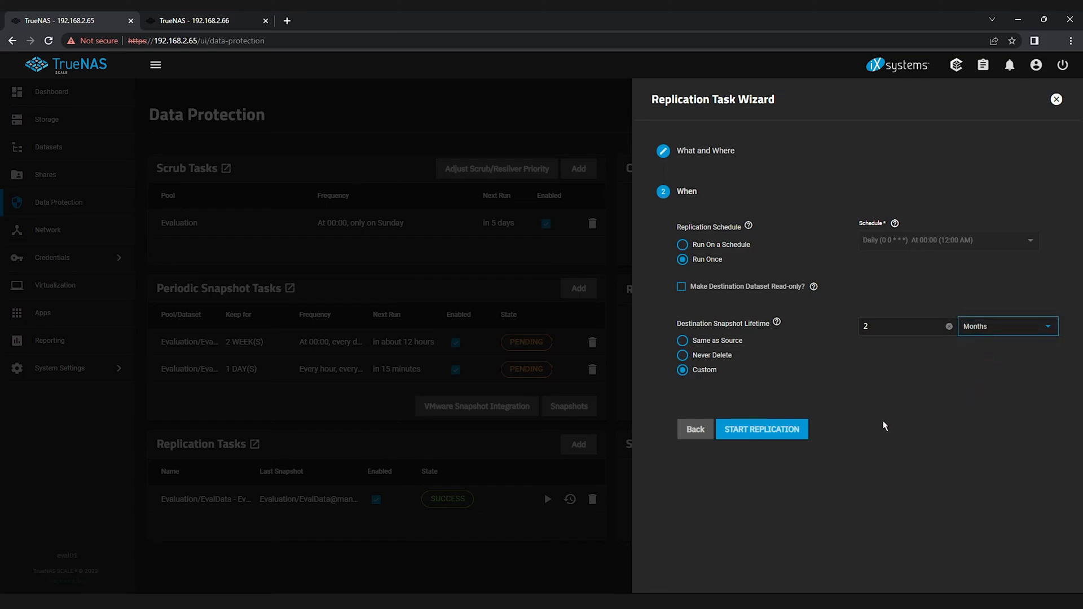
mouse_move(761, 429)
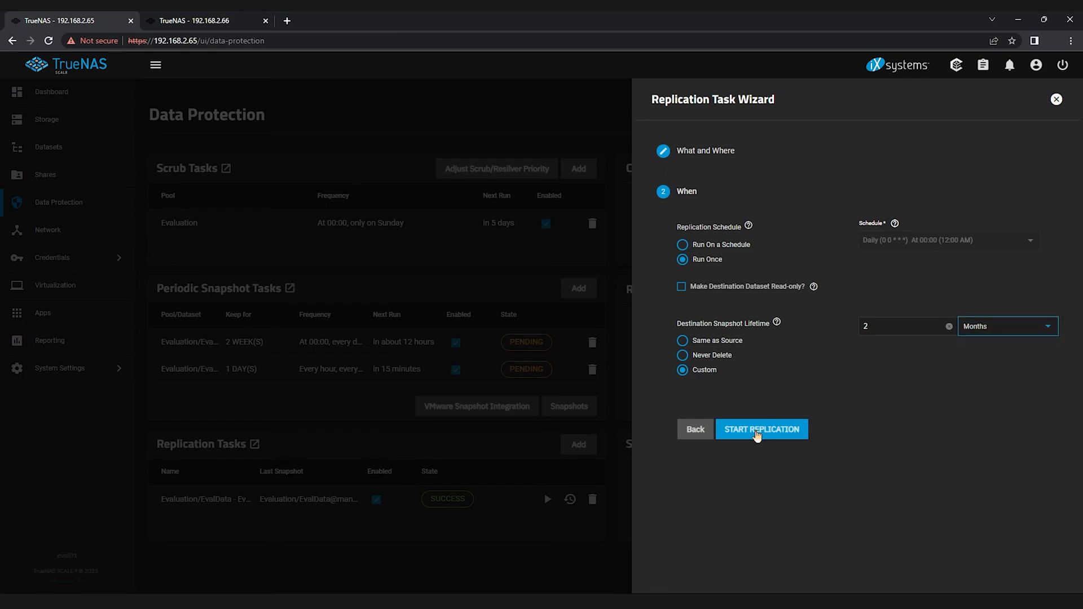
left_click(762, 429)
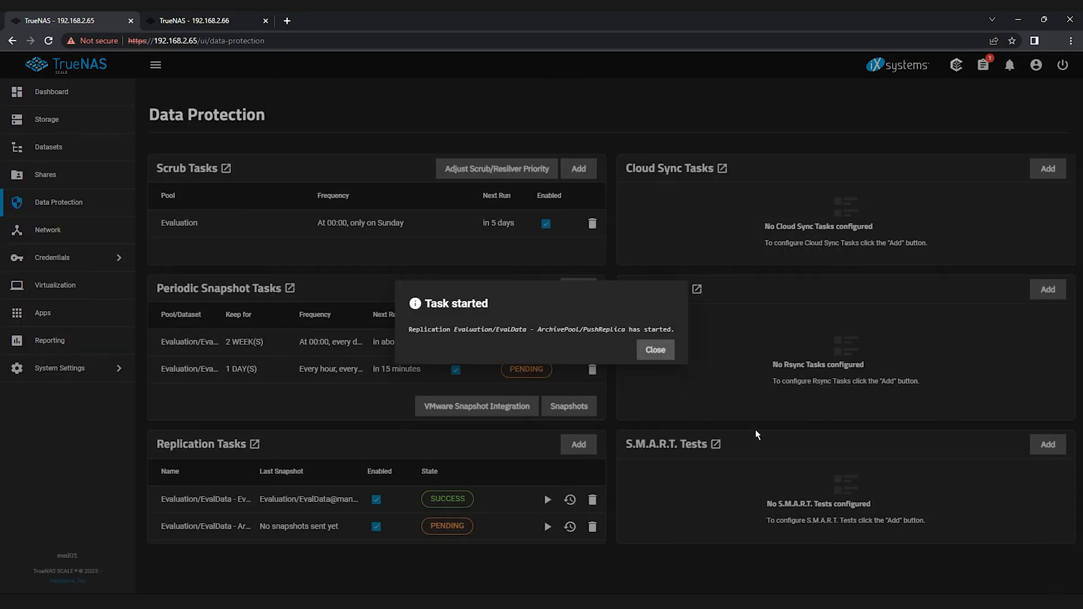
mouse_move(561, 346)
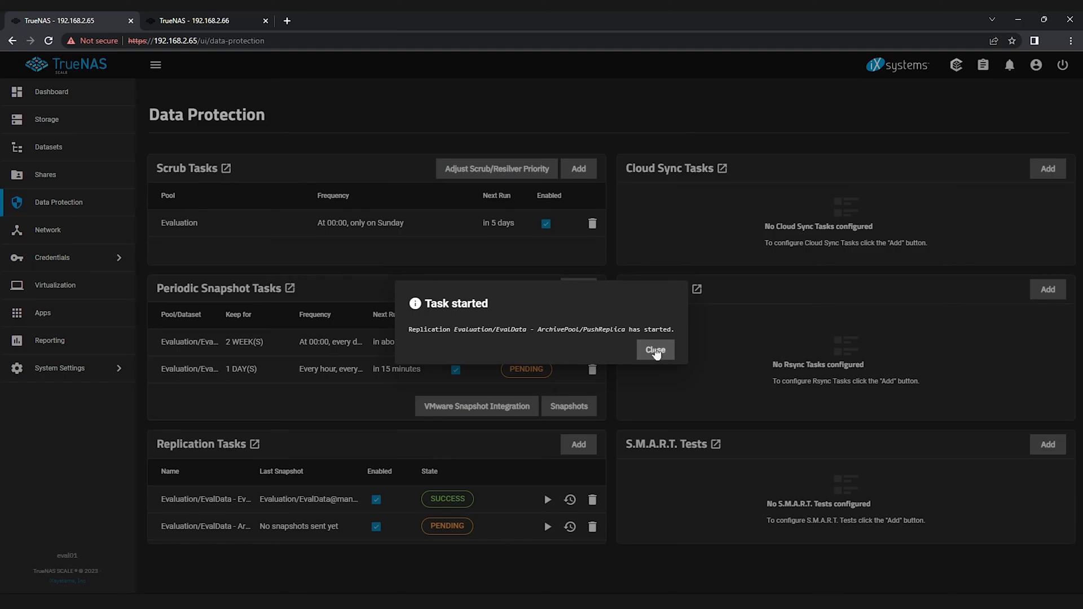
Dismiss the Task started notice and return to eval01's Dashboard
left_click(655, 349)
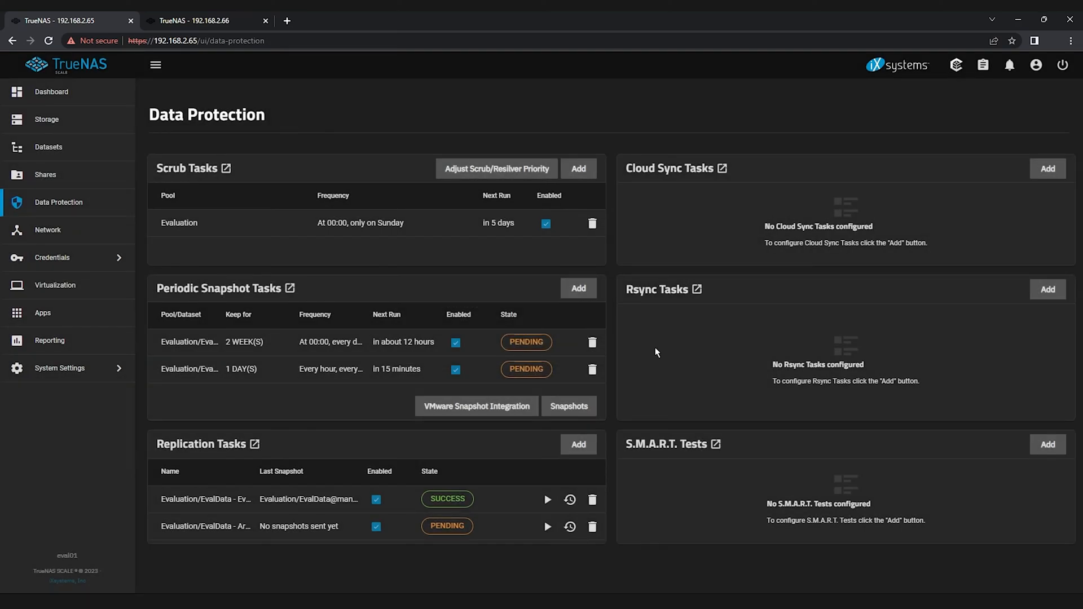
mouse_move(464, 542)
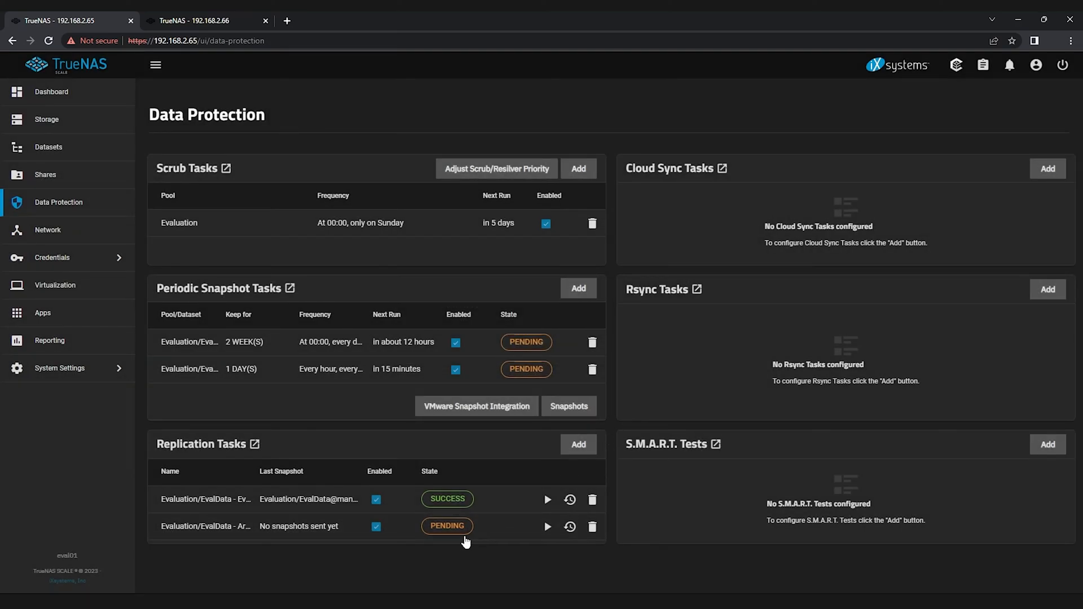
mouse_move(108, 155)
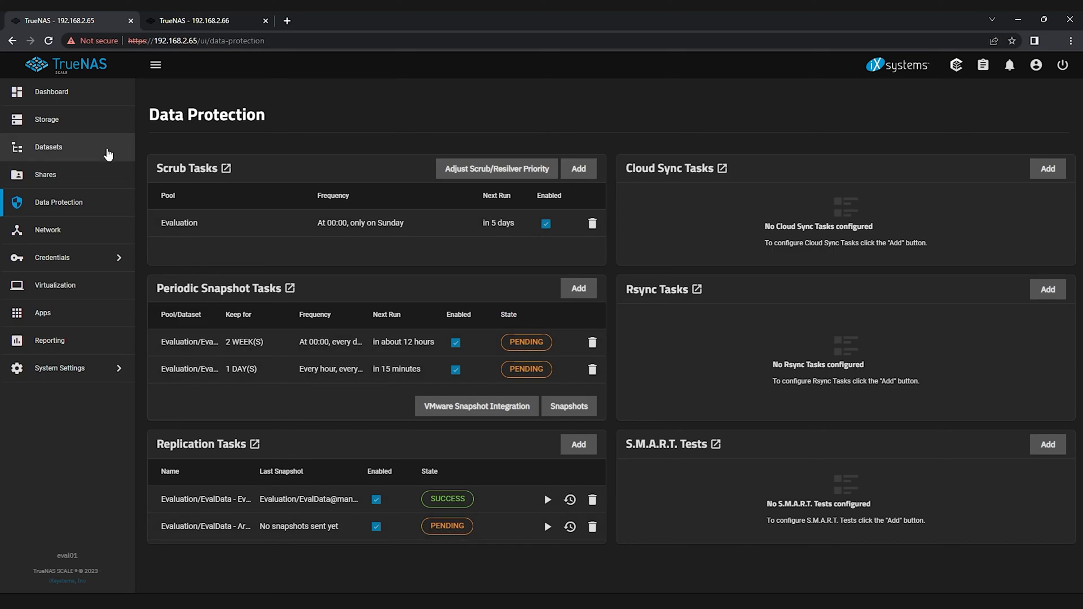
left_click(50, 91)
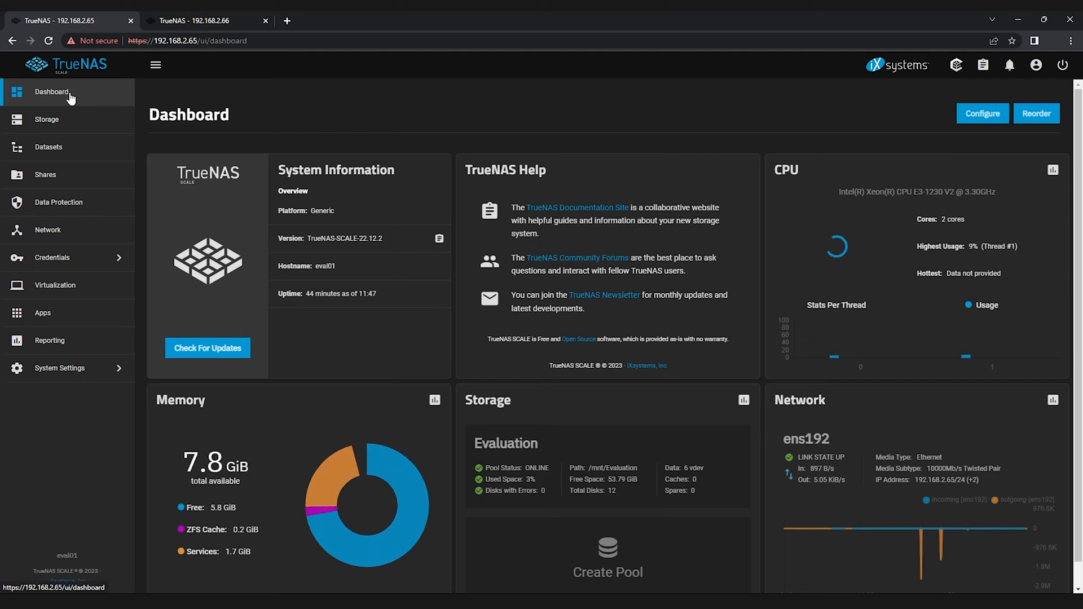
Check the PushReplica replication log shows success under Data Protection, then go to eval02 (192.168.2.66)
left_click(57, 202)
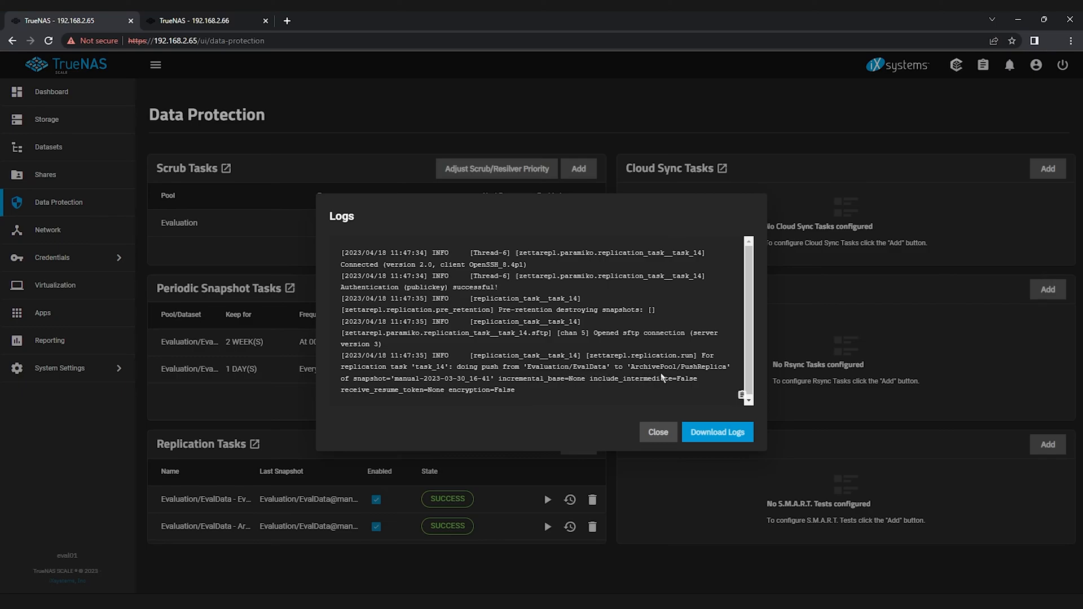
mouse_move(730, 377)
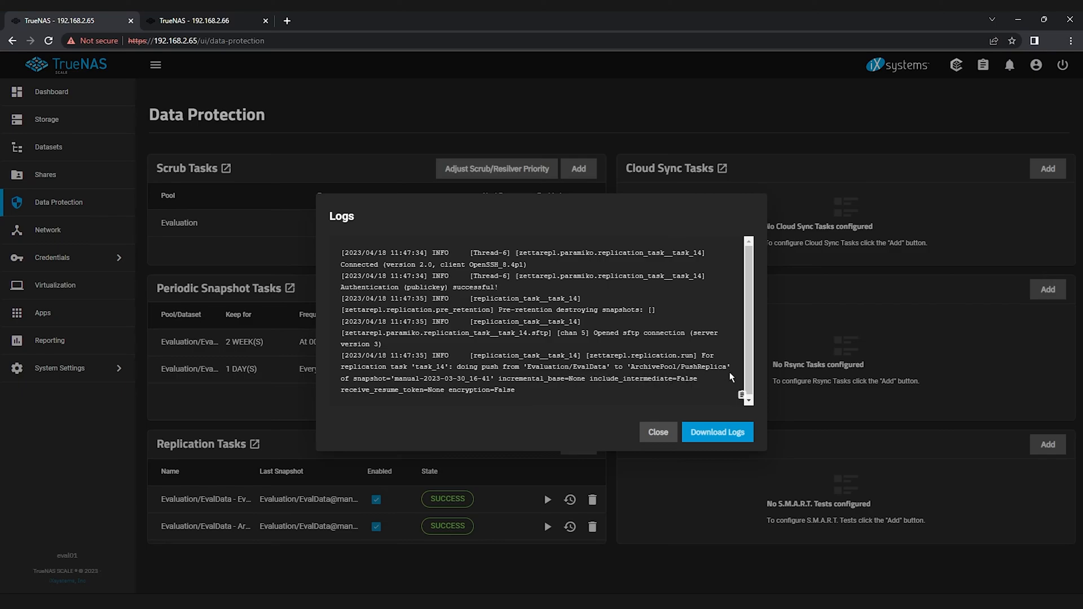
left_click(656, 432)
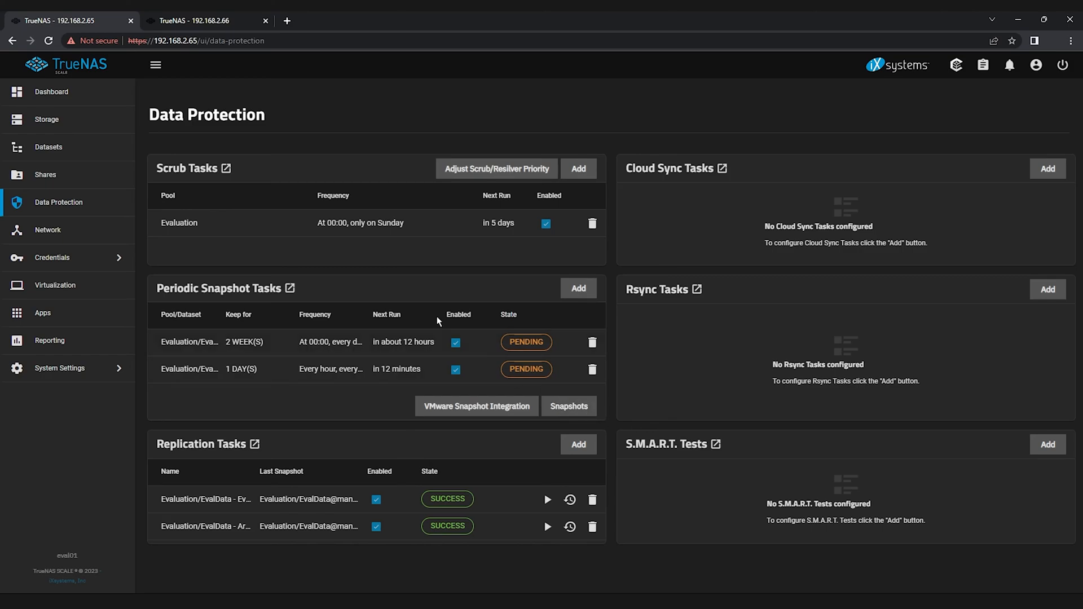
left_click(201, 20)
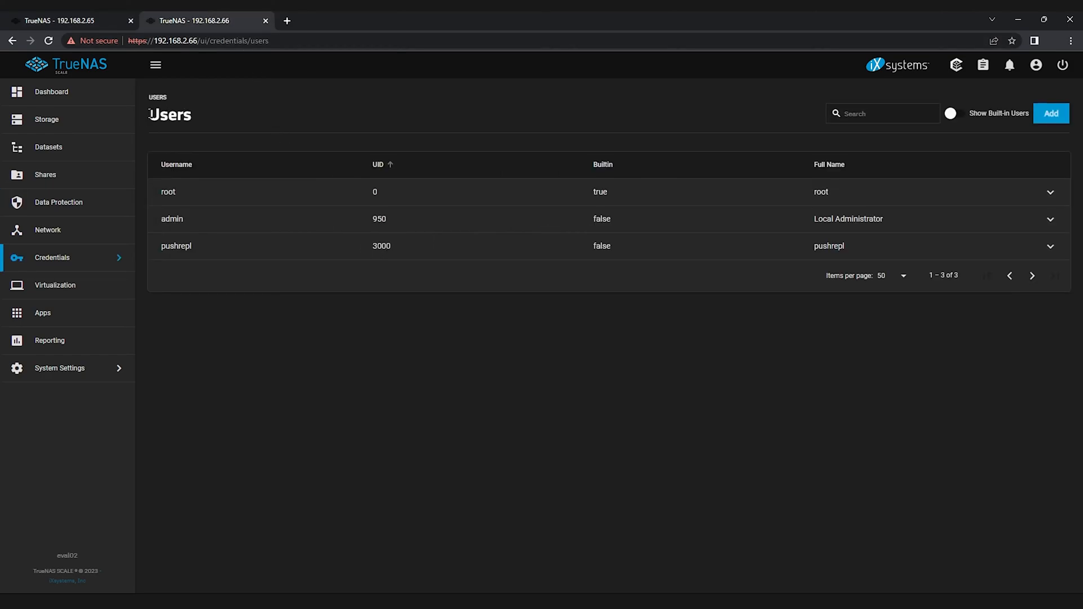
mouse_move(102, 130)
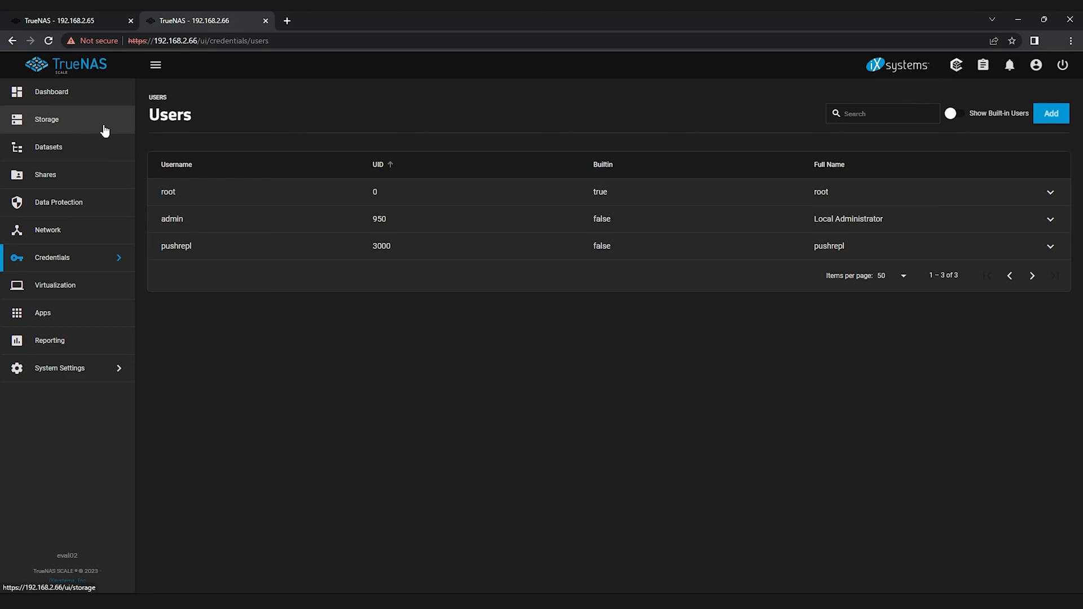
View ArchivePool/PushReplica on eval02's Datasets page, showing 1 snapshot and 192 KiB written
left_click(48, 147)
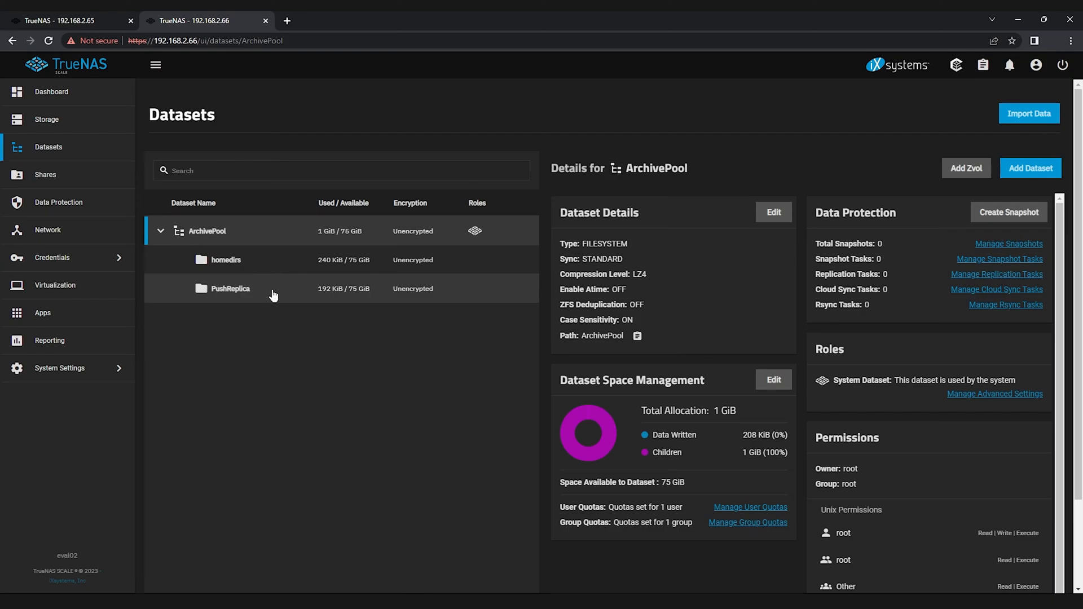
left_click(228, 288)
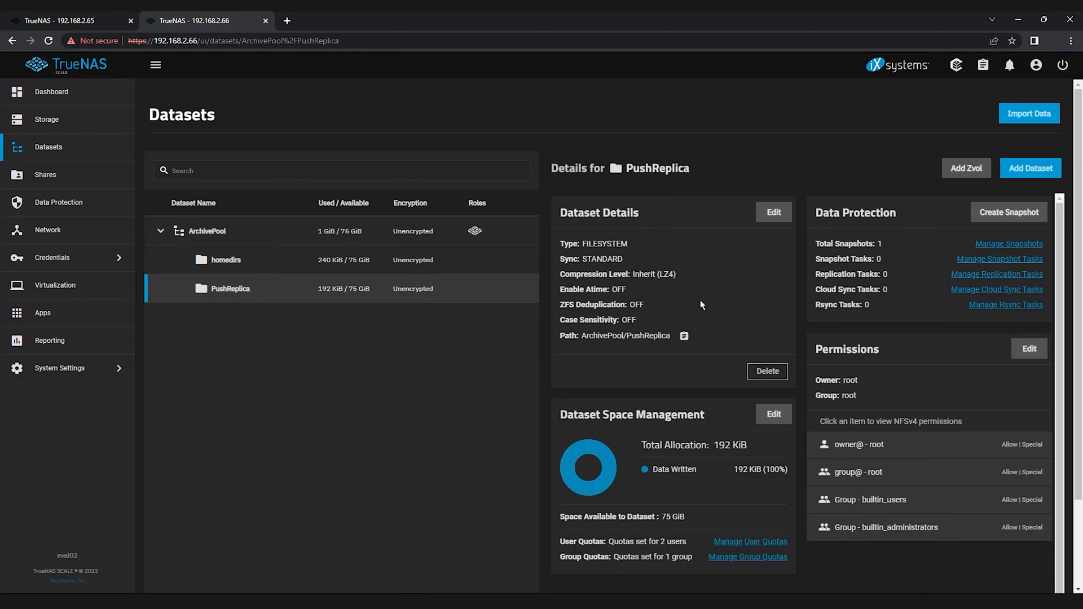
mouse_move(826, 246)
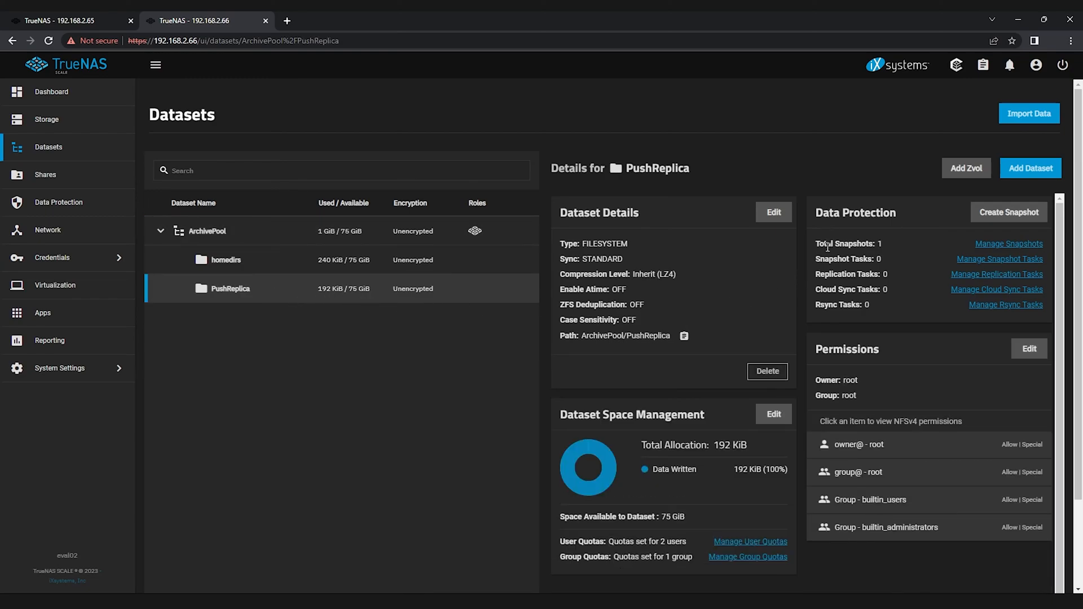
mouse_move(884, 249)
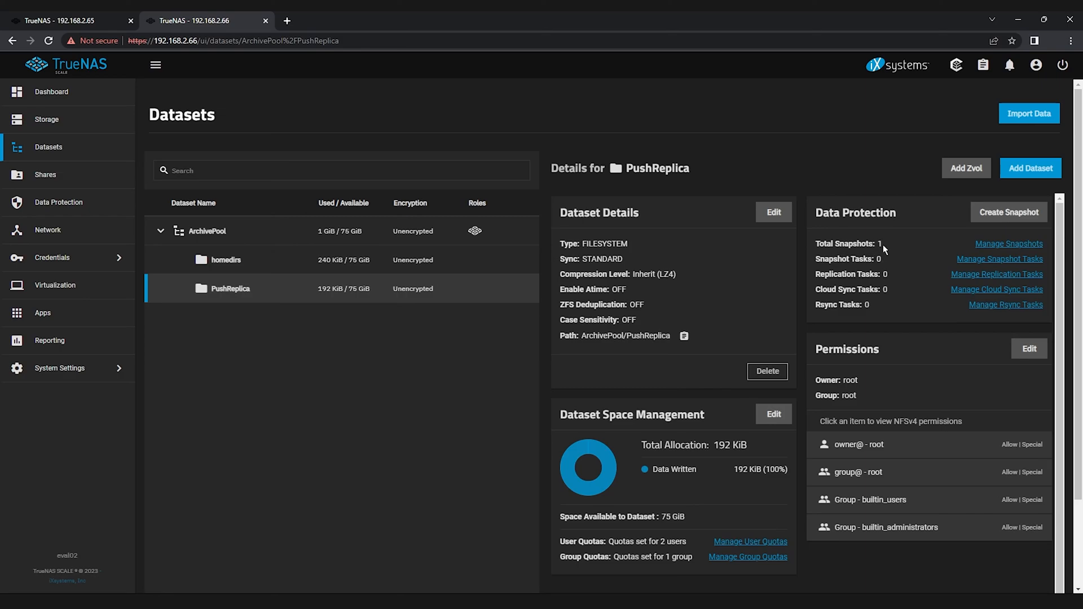